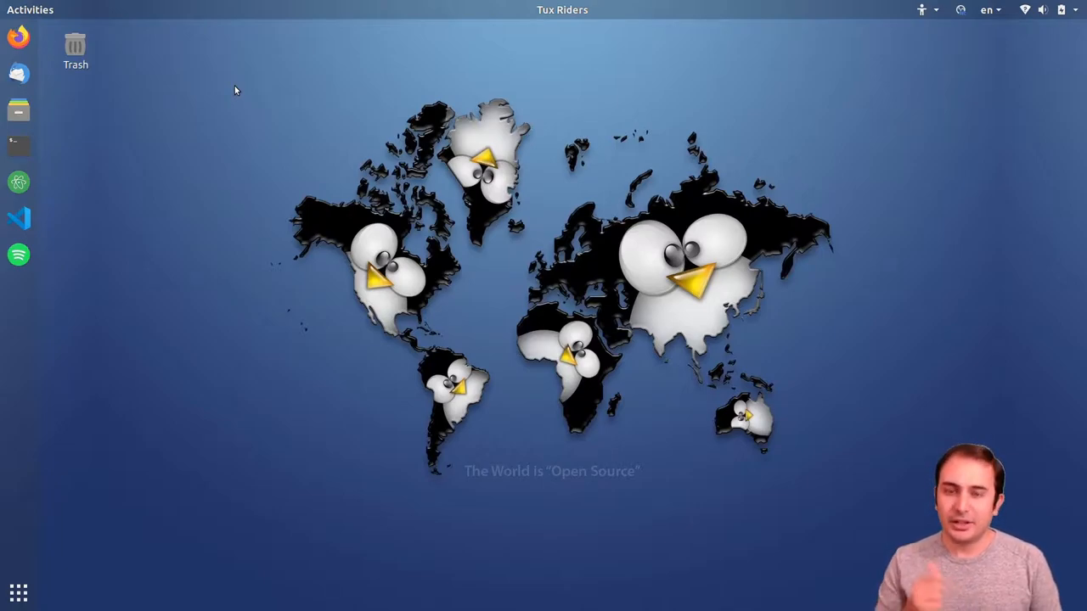
pyautogui.moveTo(272, 160)
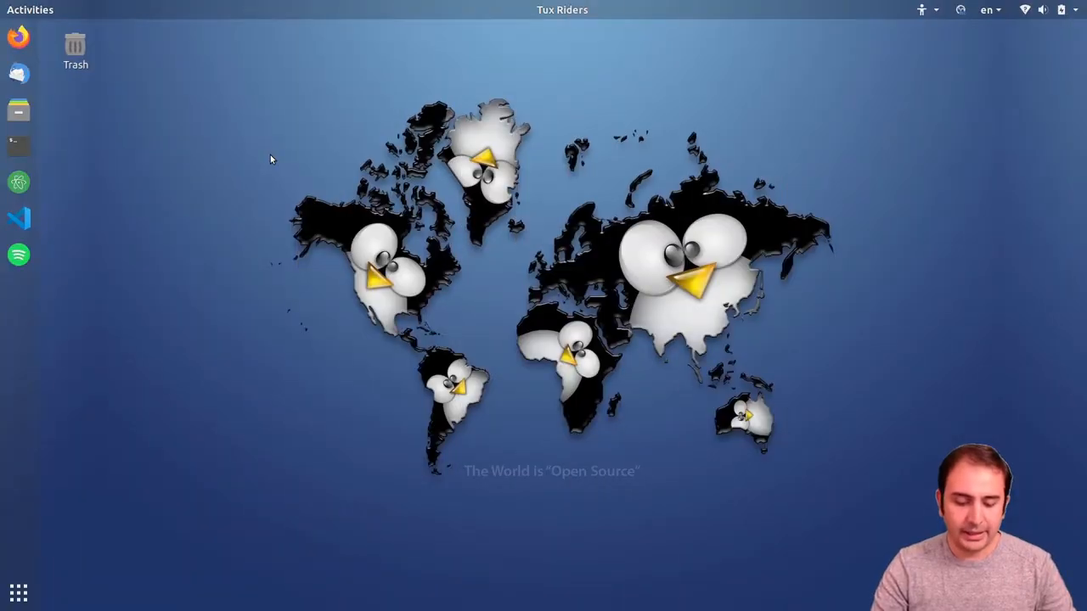
# Launch Oracle VM VirtualBox Manager from Activities by searching 'vm'
pyautogui.write('vm')
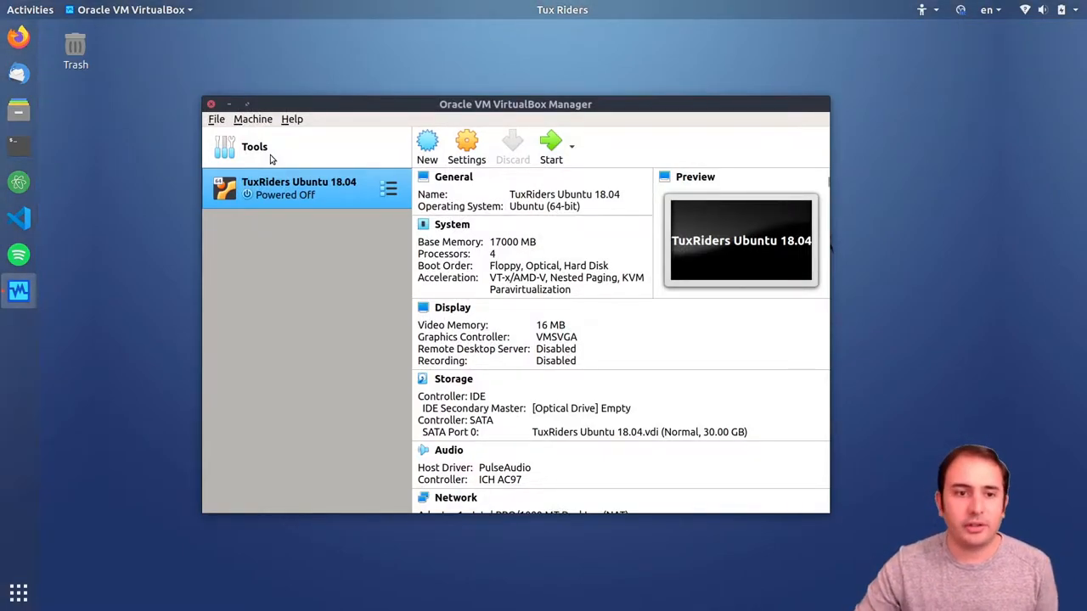
# Start the TuxRiders Ubuntu 18.04 machine and wait for its GNOME desktop
pyautogui.click(550, 139)
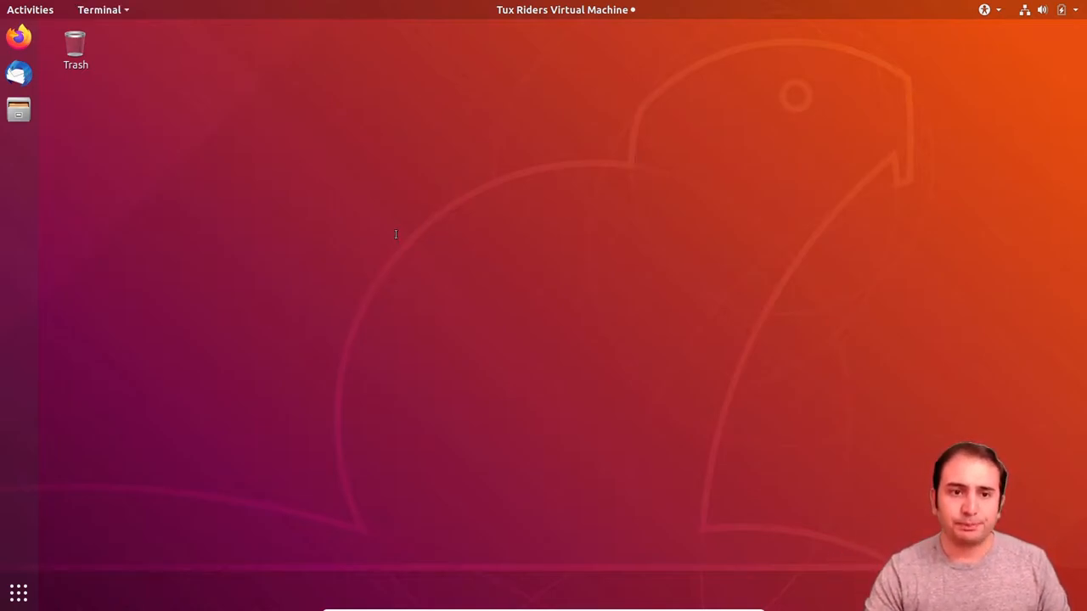
# Open a terminal at the top left holding a partial 'sudo apt install' command
pyautogui.click(19, 146)
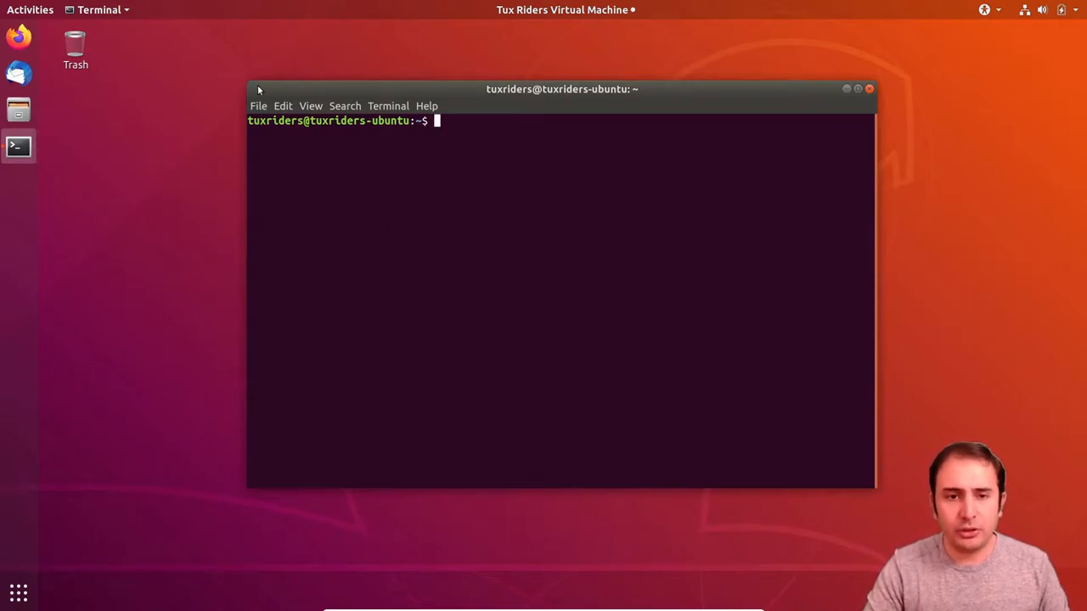
pyautogui.moveTo(562, 89); pyautogui.dragTo(479, 58)
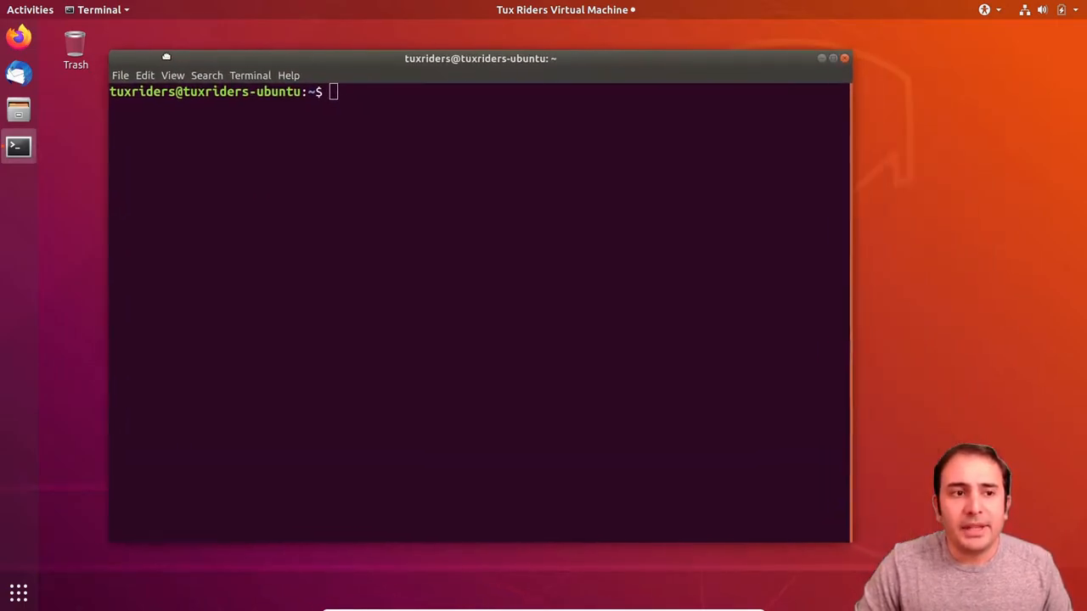
pyautogui.moveTo(479, 58); pyautogui.dragTo(450, 55)
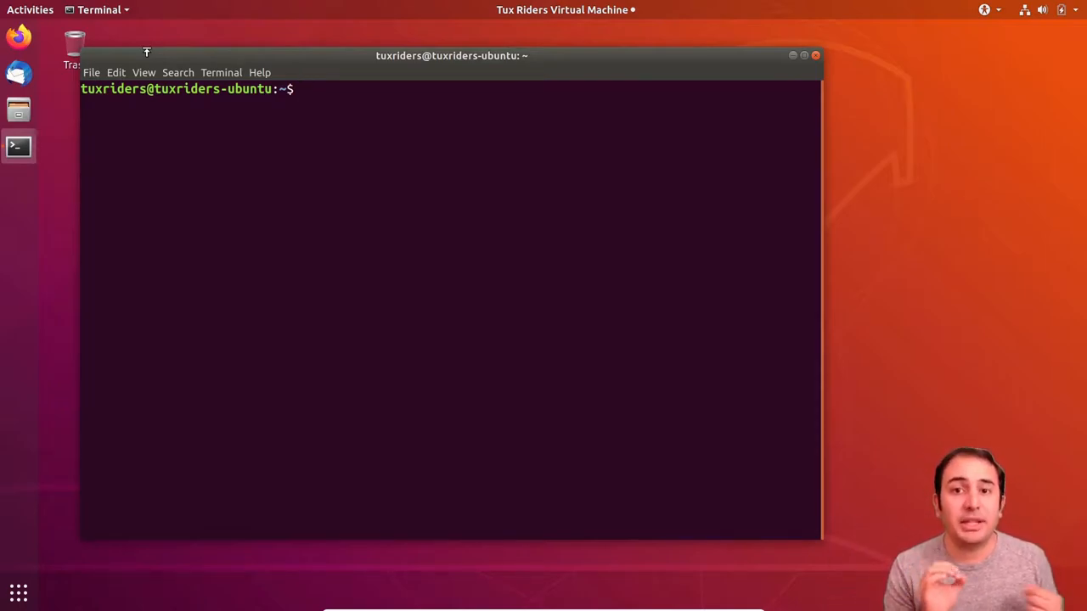
pyautogui.write('apt')
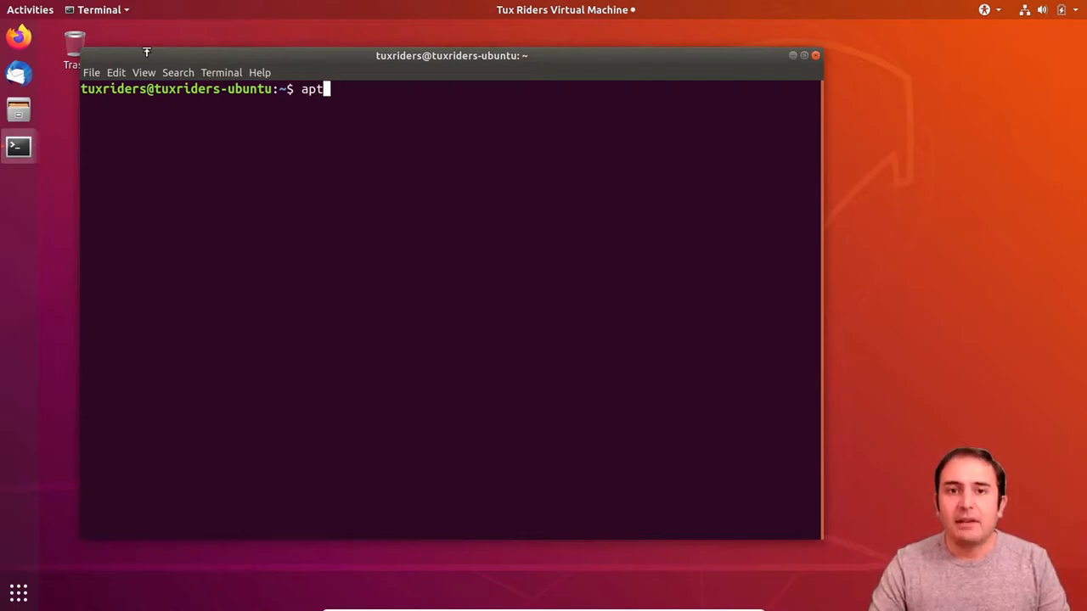
pyautogui.write('sudo')
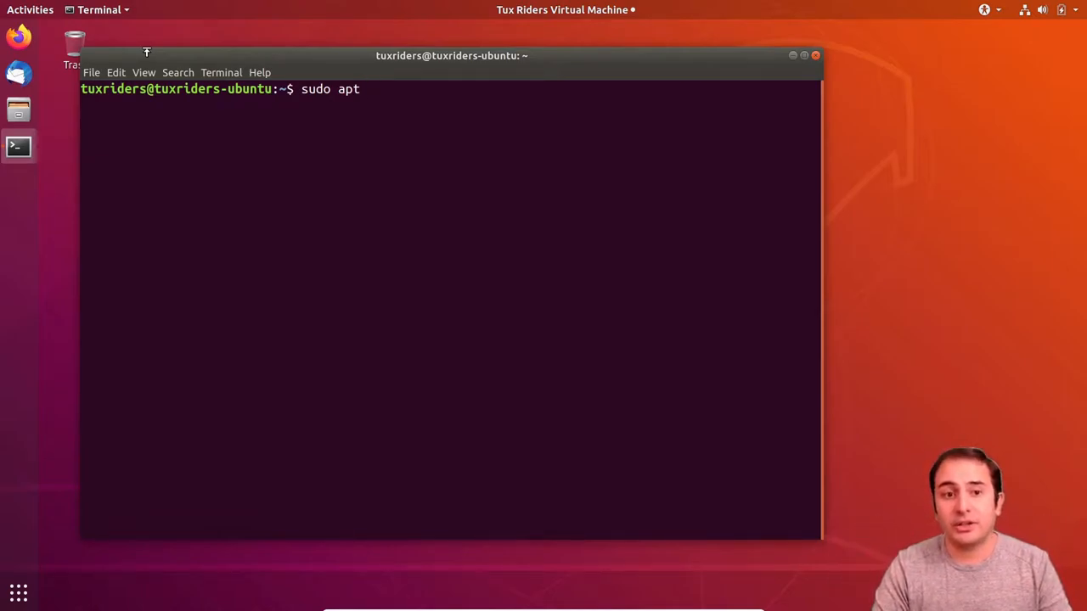
pyautogui.write('install')
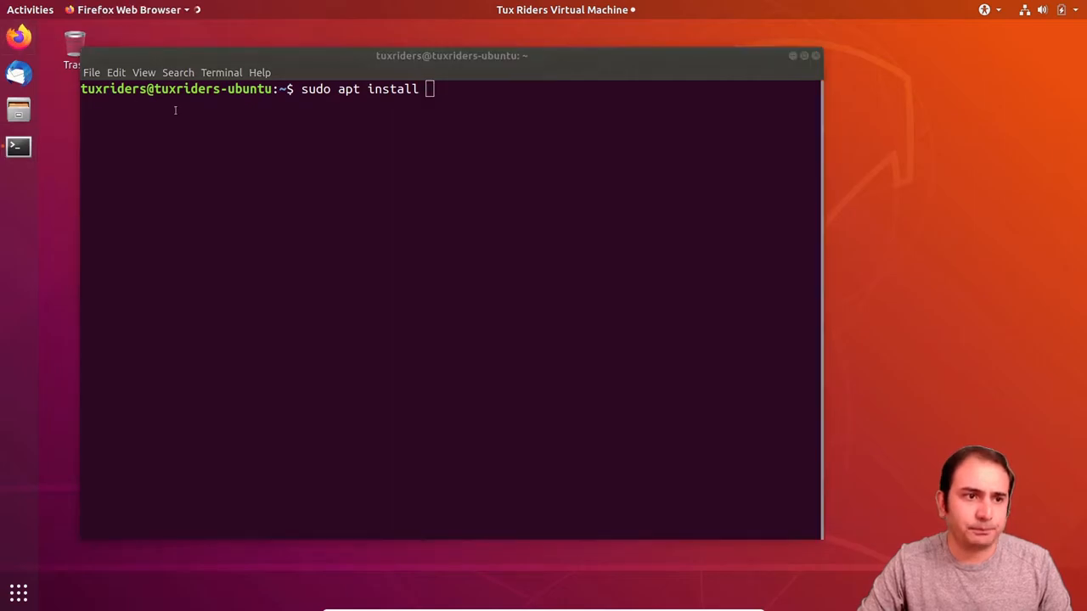
# Search the web for 'gnu octave' in Firefox and open the GNU Octave homepage
pyautogui.click(19, 40)
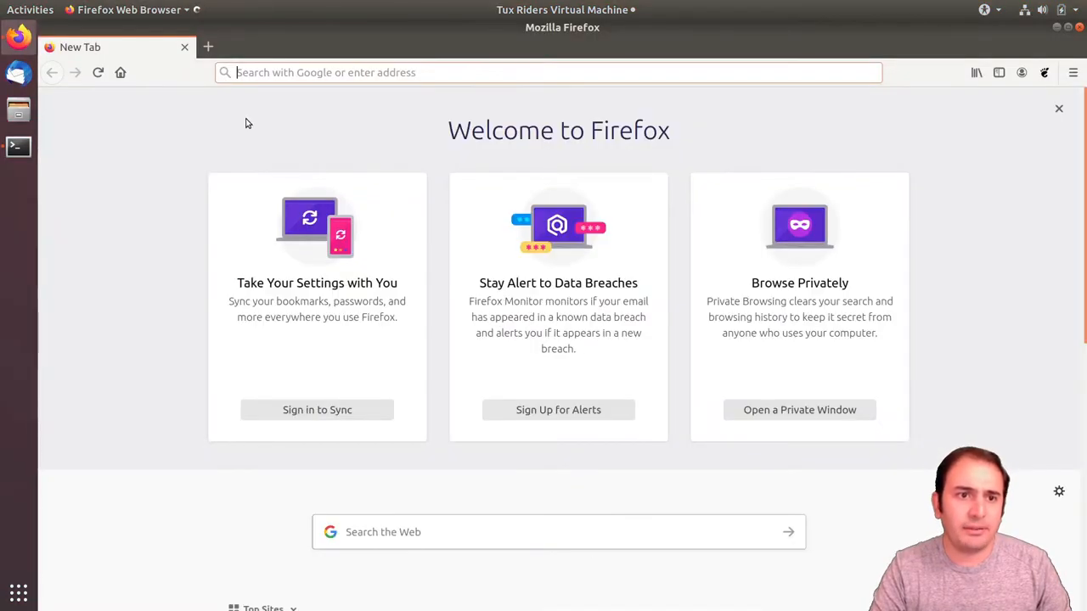
pyautogui.write('gnu+octave')
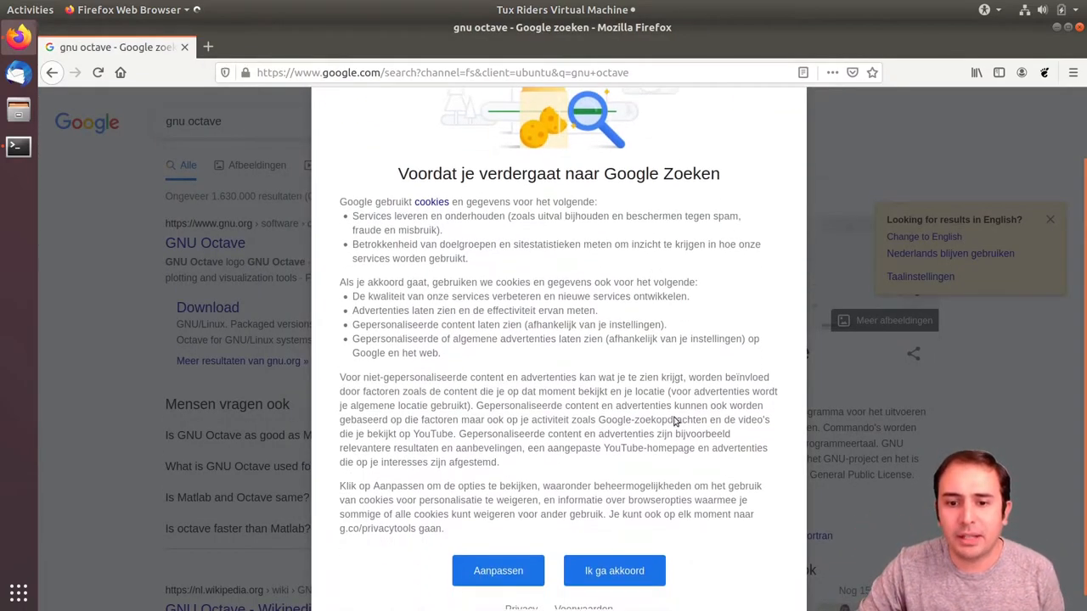
pyautogui.click(615, 571)
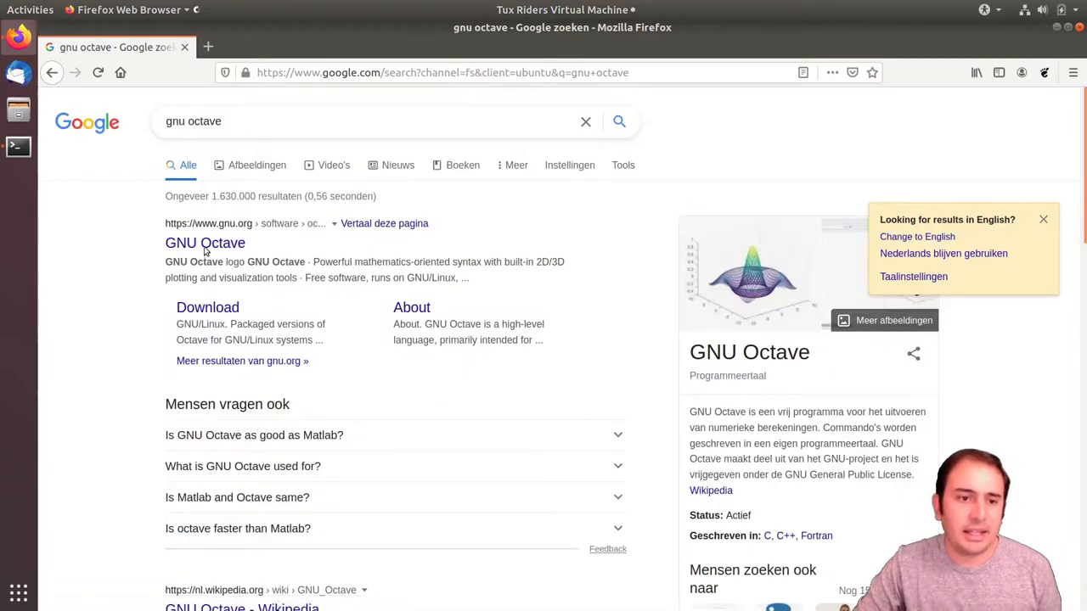
pyautogui.click(204, 243)
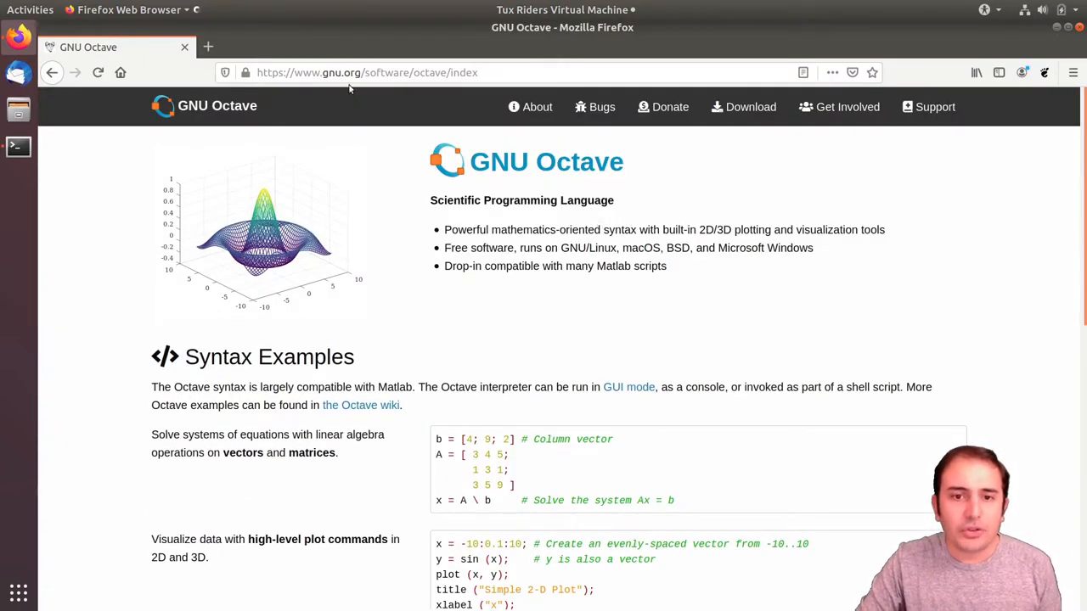
pyautogui.moveTo(501, 243)
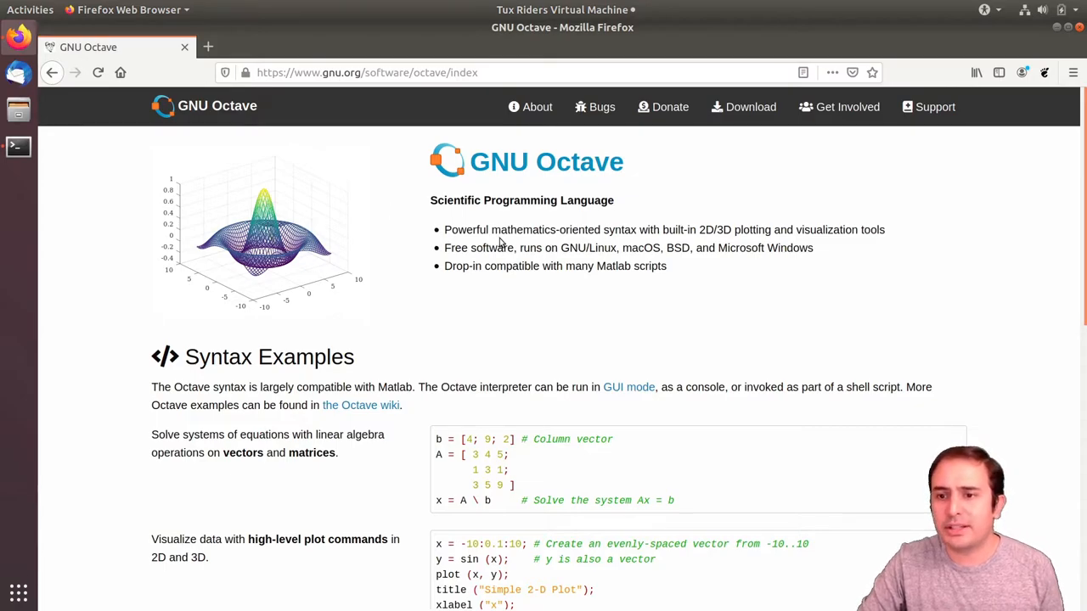
pyautogui.moveTo(516, 346)
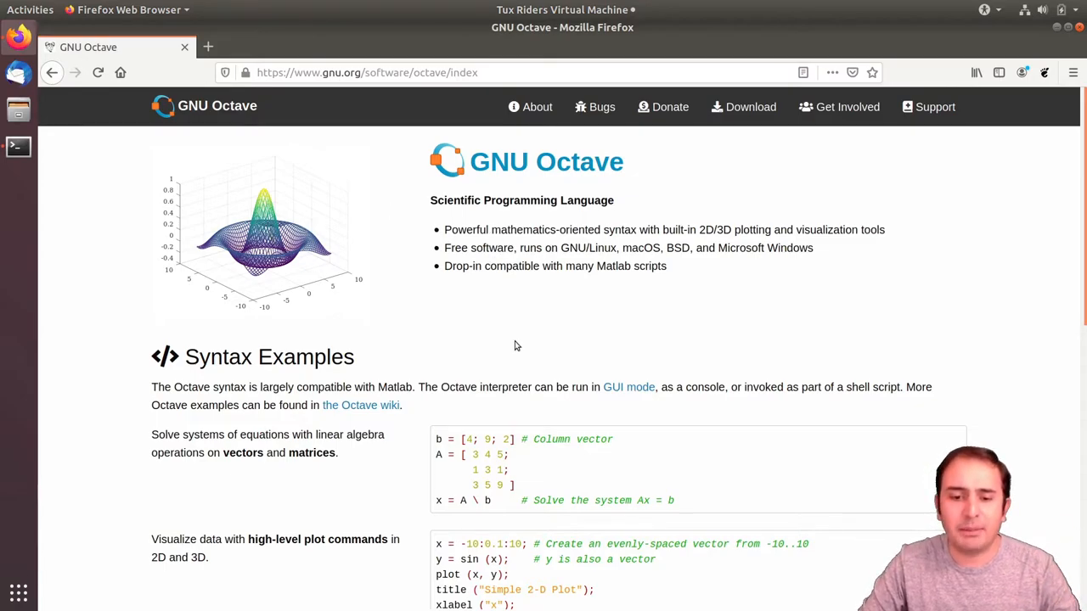
pyautogui.scroll(-3)
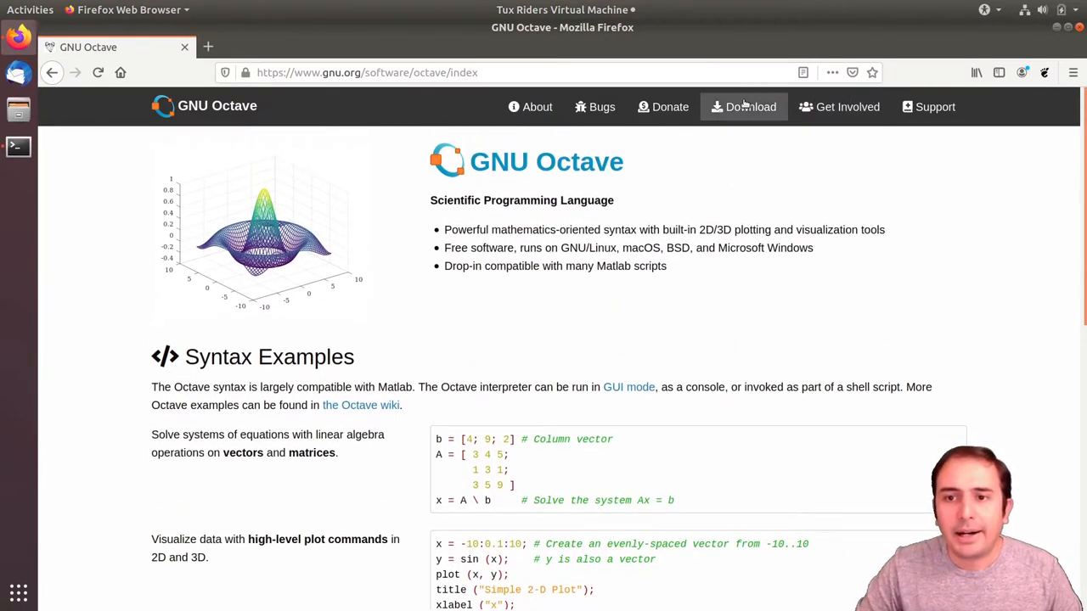
# Go from Octave's Download page via GNU/Linux to the wiki's Category:Installation distribution list
pyautogui.click(750, 105)
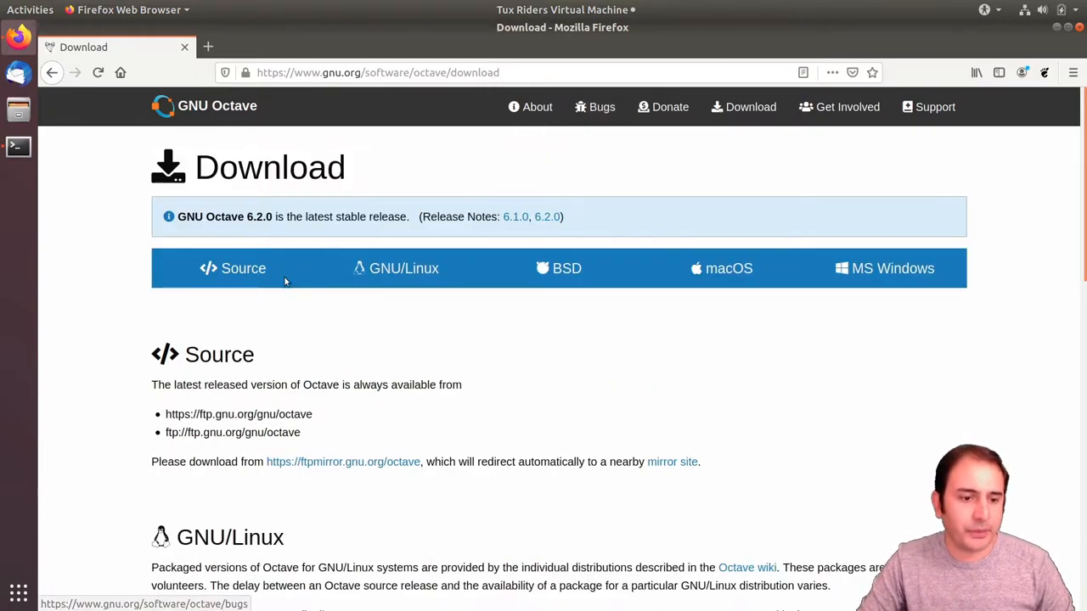
pyautogui.moveTo(396, 268)
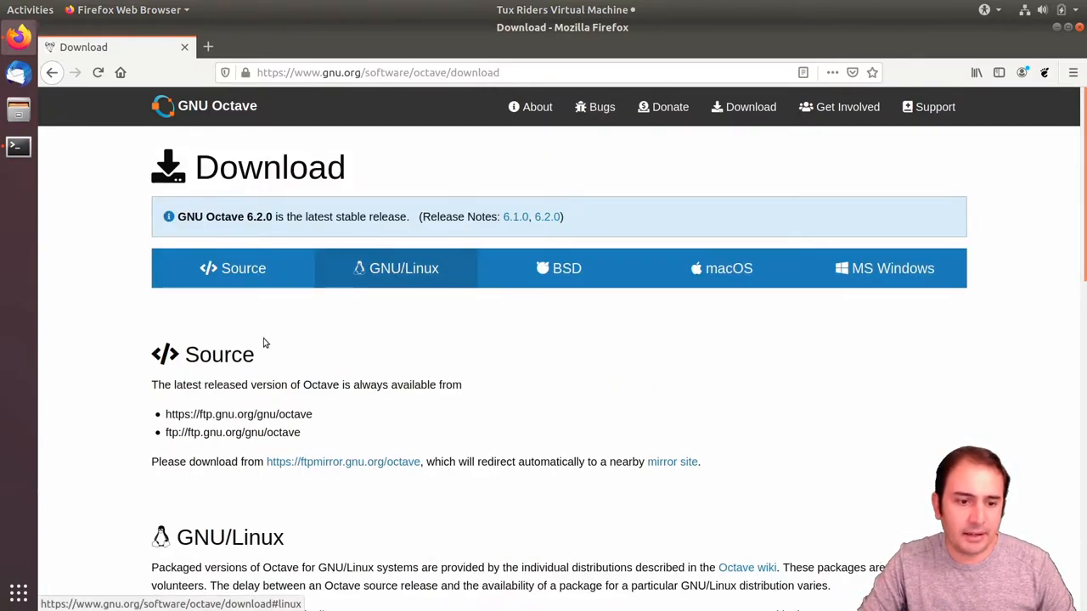
pyautogui.click(396, 268)
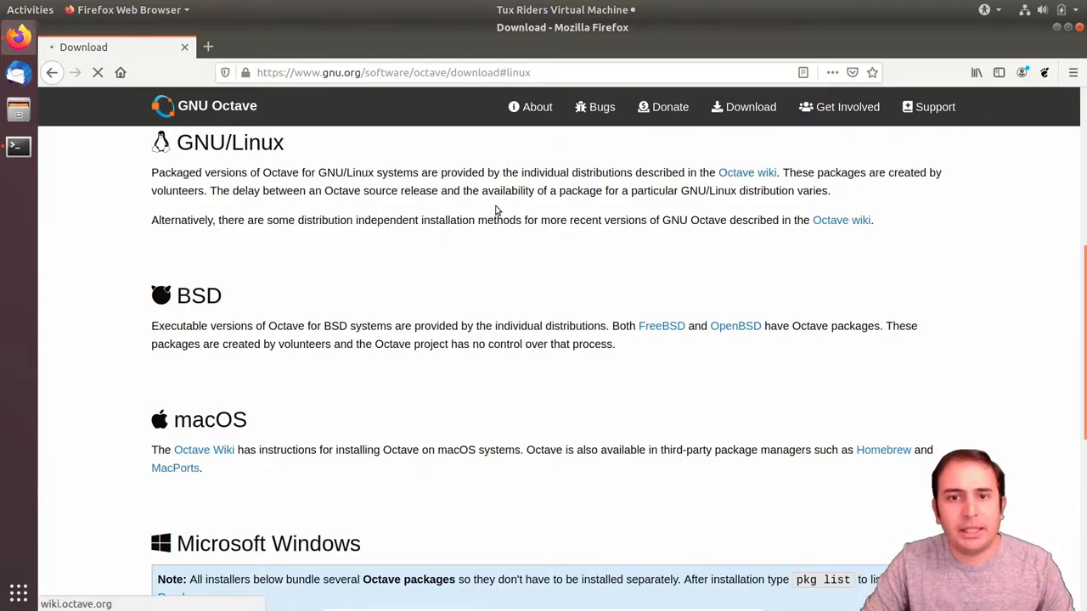
pyautogui.click(747, 173)
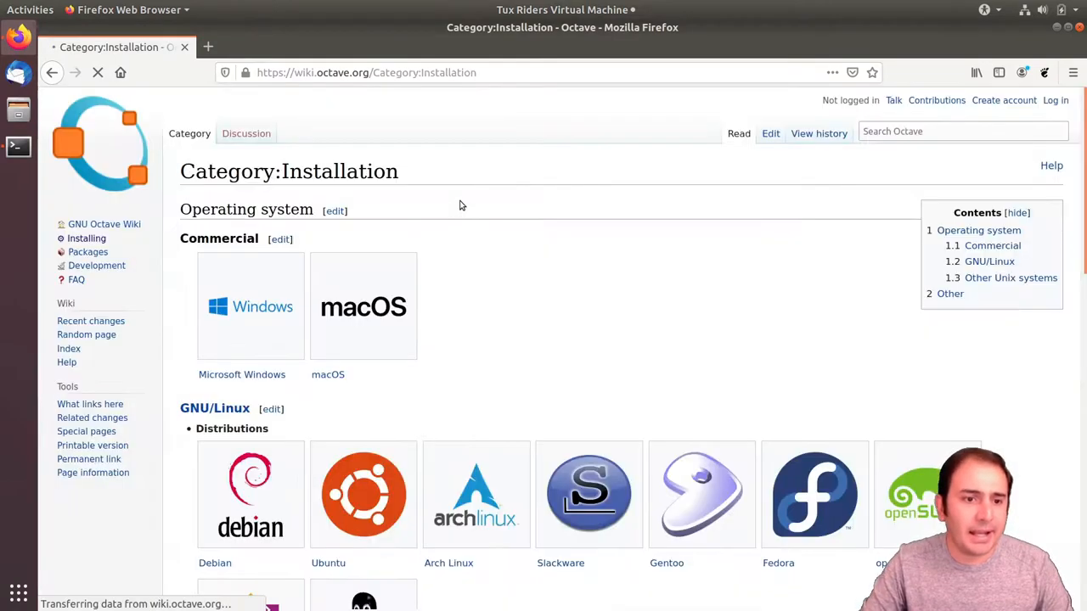
pyautogui.scroll(-3)
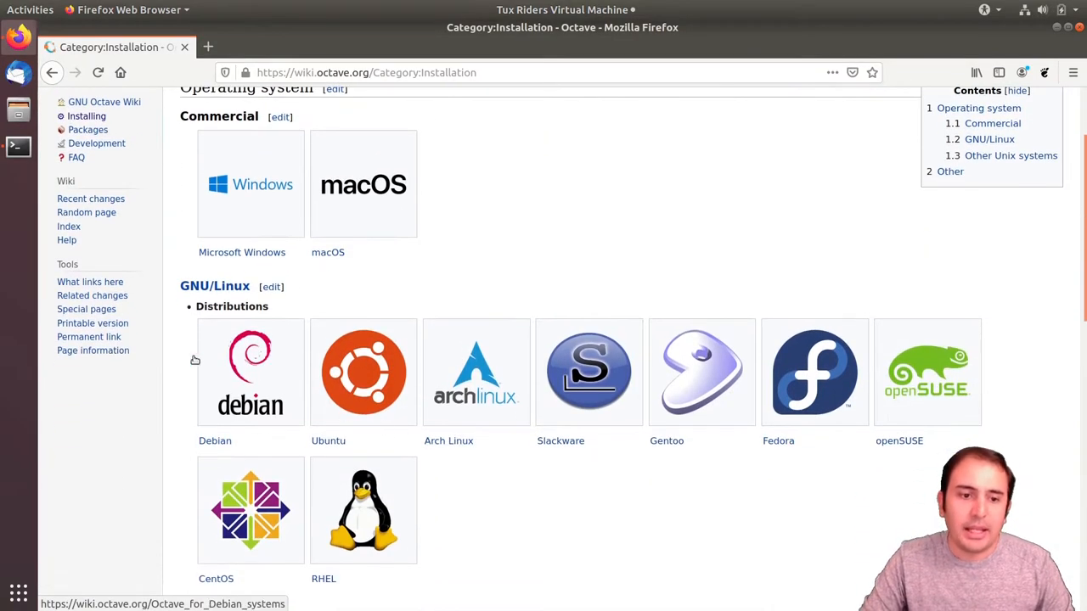
pyautogui.moveTo(895, 349)
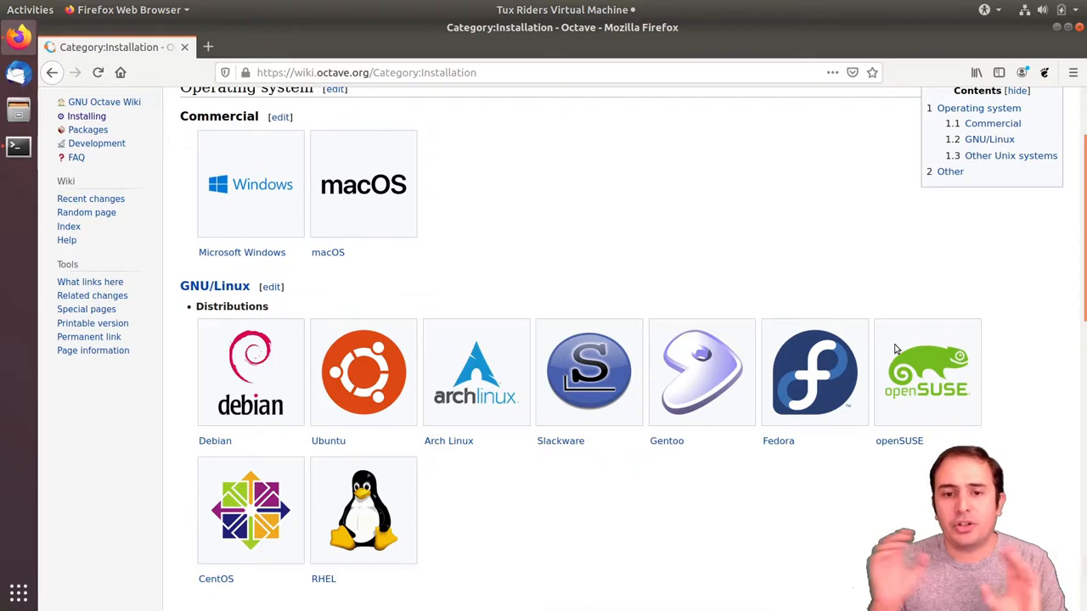
pyautogui.moveTo(856, 363)
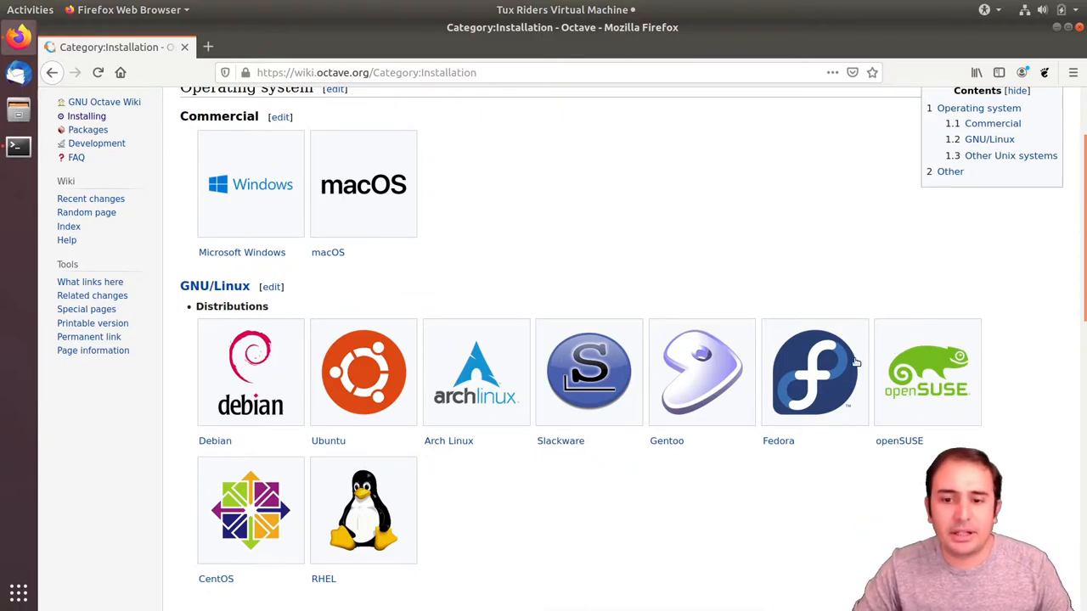
pyautogui.moveTo(563, 510)
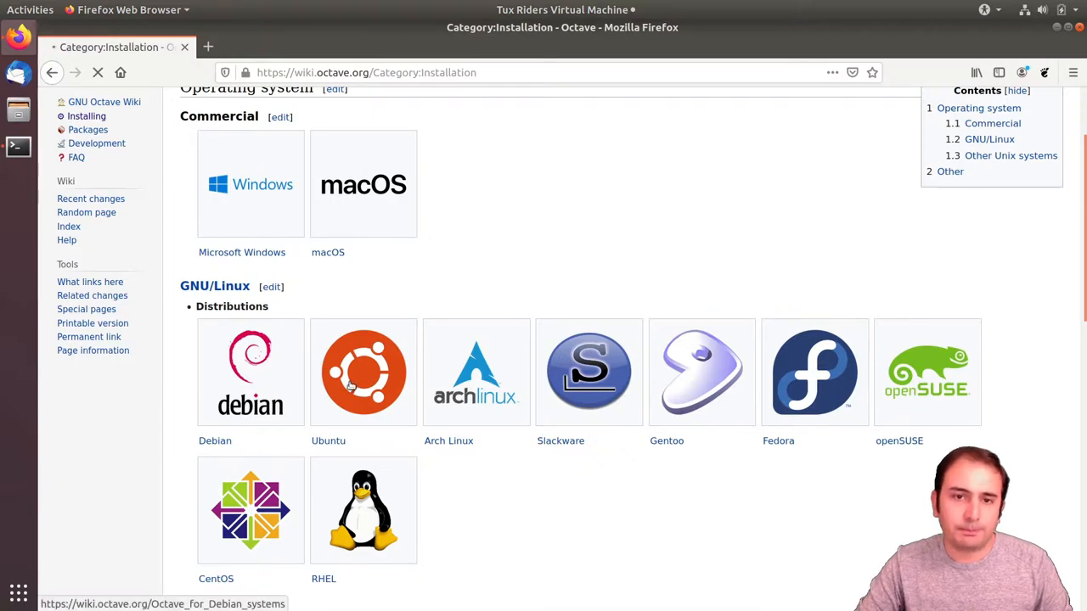
# Read the Debian systems page's 'sudo apt-get install octave' line on the Octave wiki
pyautogui.click(249, 372)
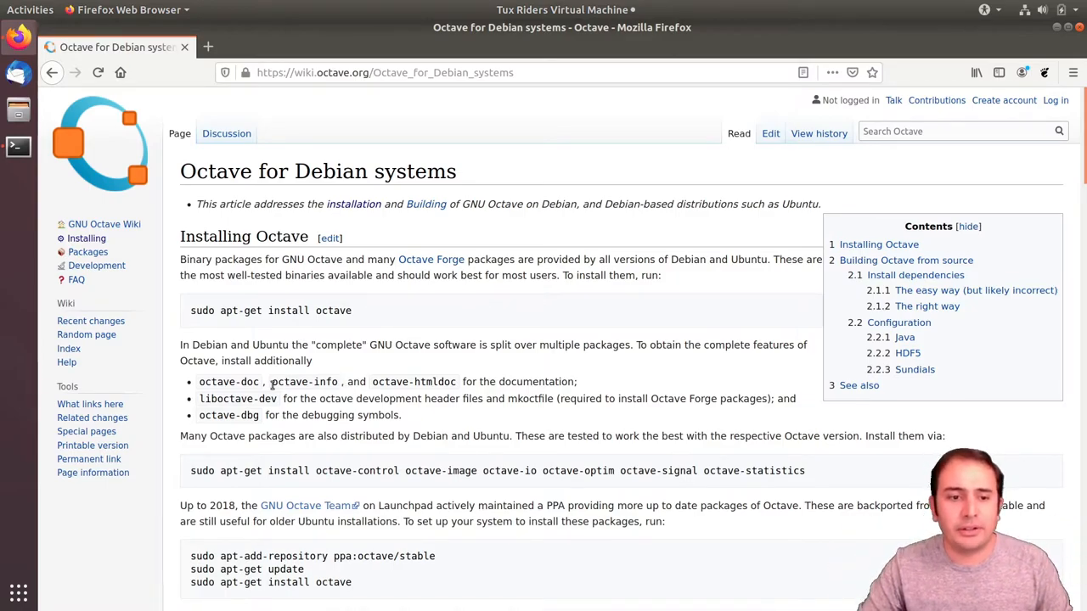
pyautogui.moveTo(228, 316)
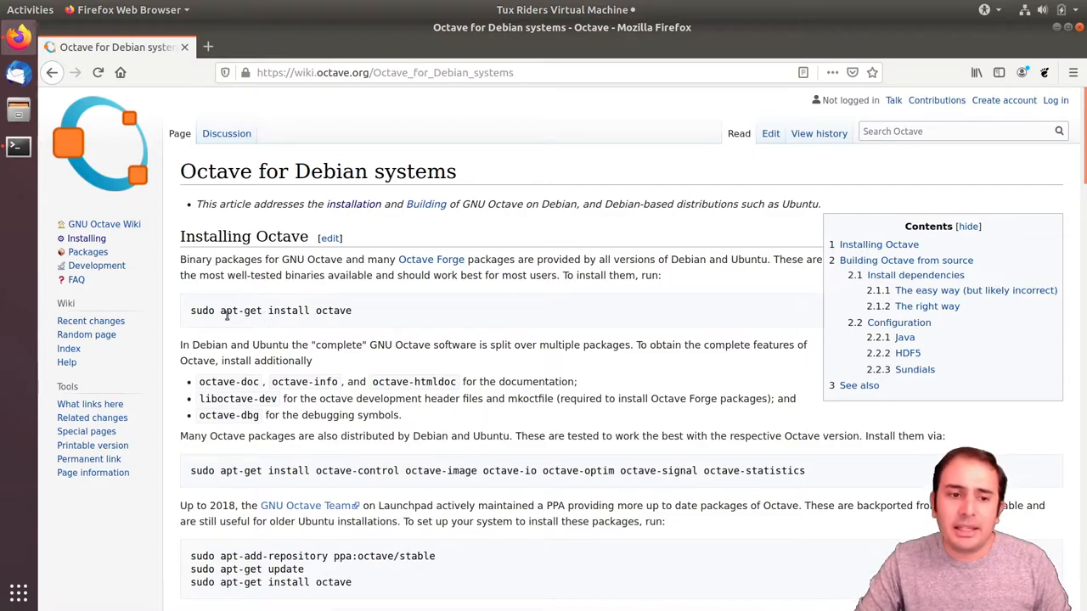
pyautogui.doubleClick(228, 311)
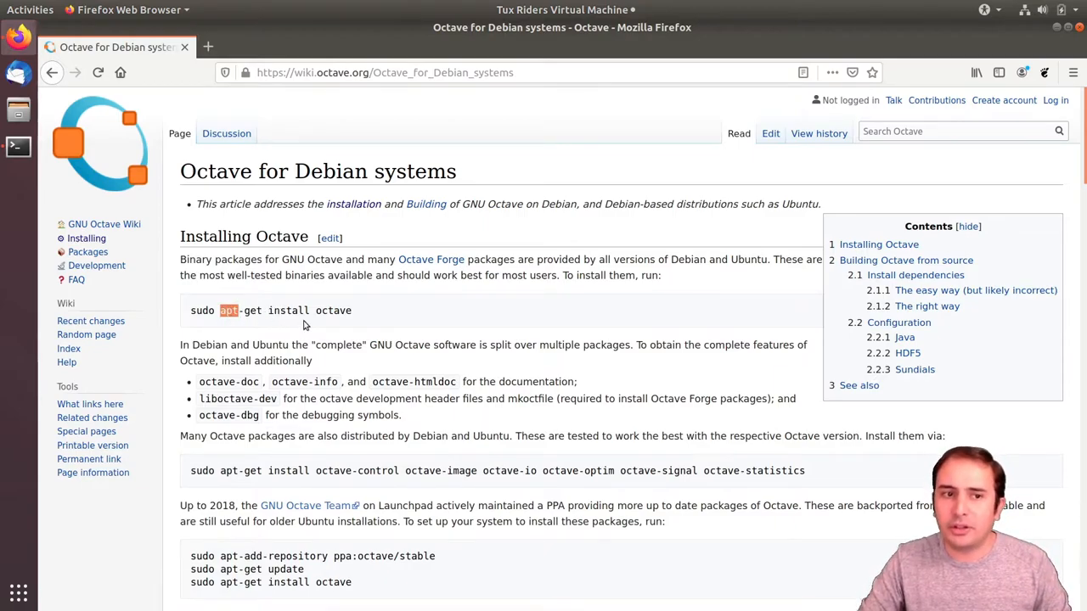
pyautogui.moveTo(211, 319)
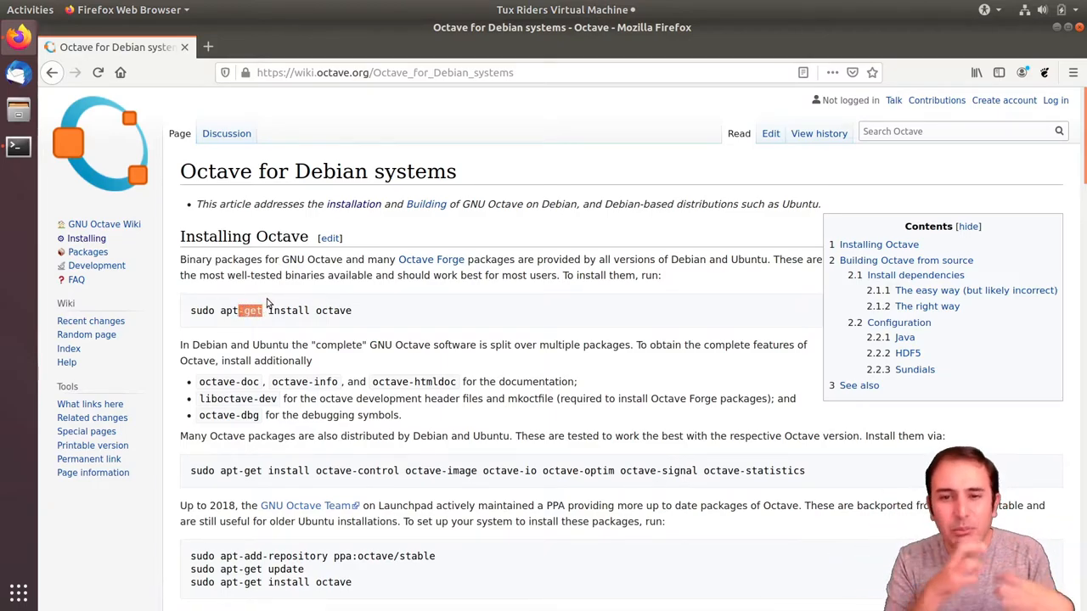
pyautogui.moveTo(299, 323)
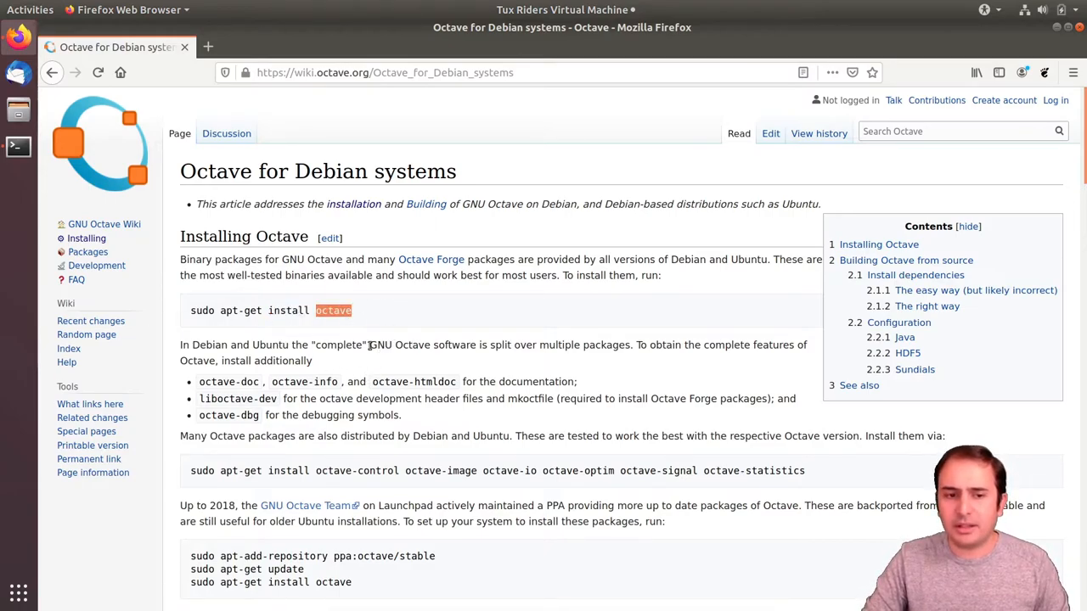
pyautogui.scroll(-3)
pyautogui.write('sudo apt u')
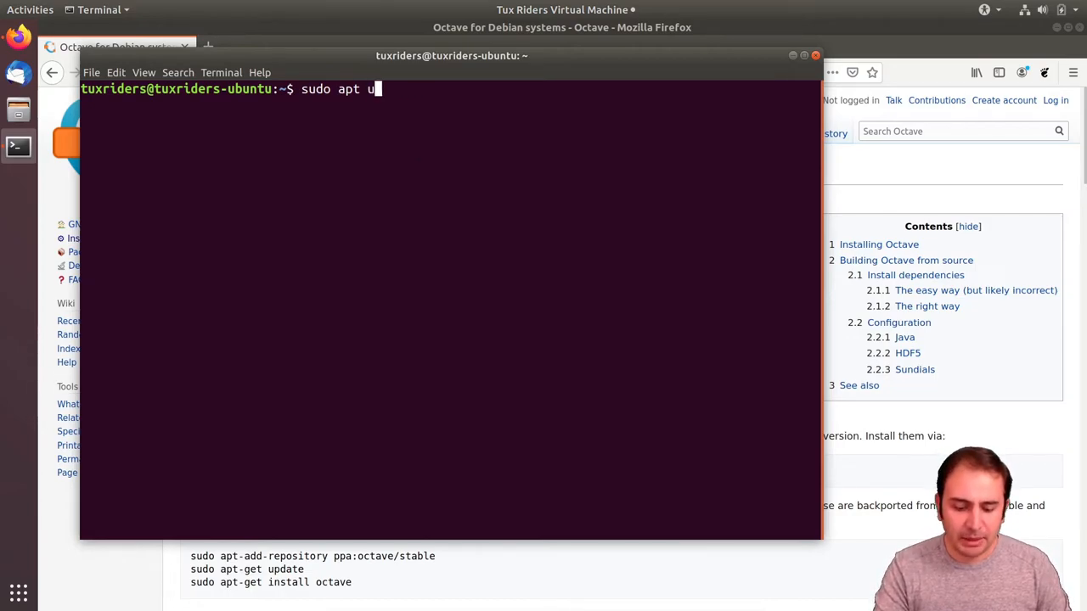
# Run 'sudo apt update', which reports 268 upgradable packages
pyautogui.write('pdate')
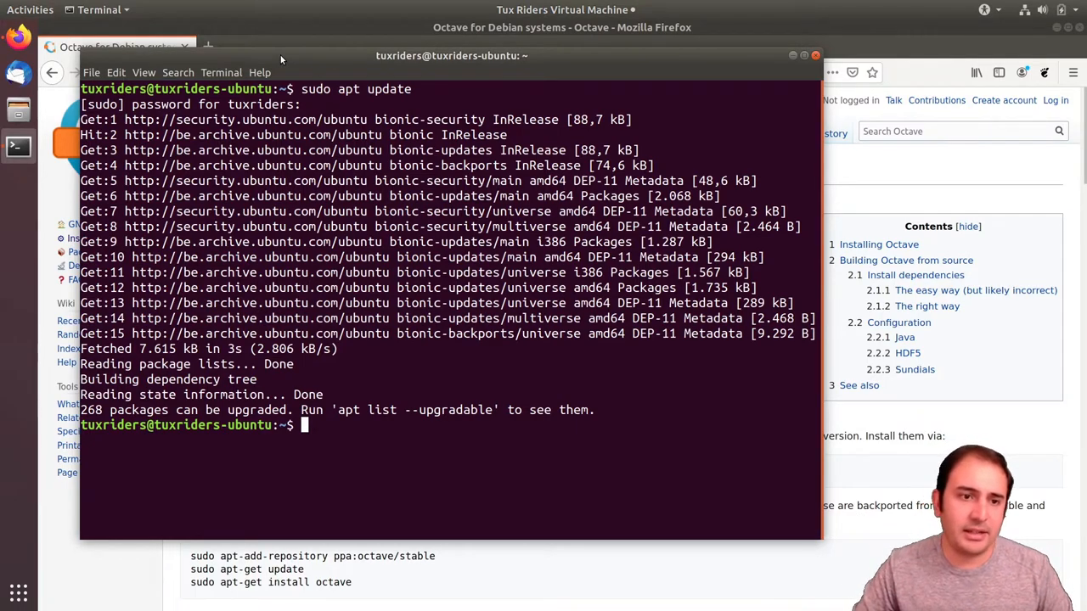
pyautogui.moveTo(177, 149)
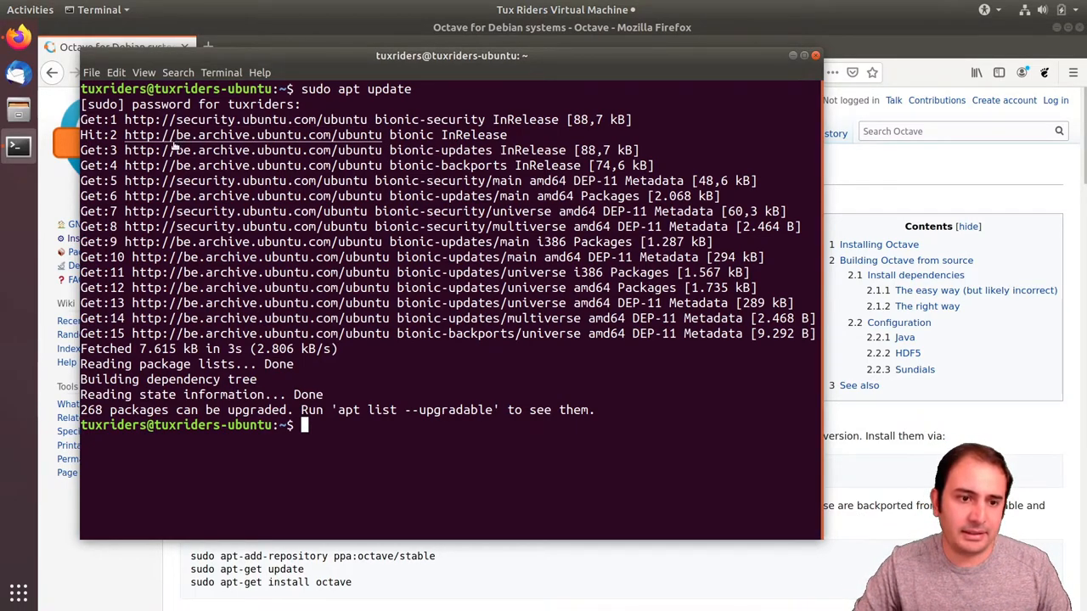
pyautogui.moveTo(208, 136)
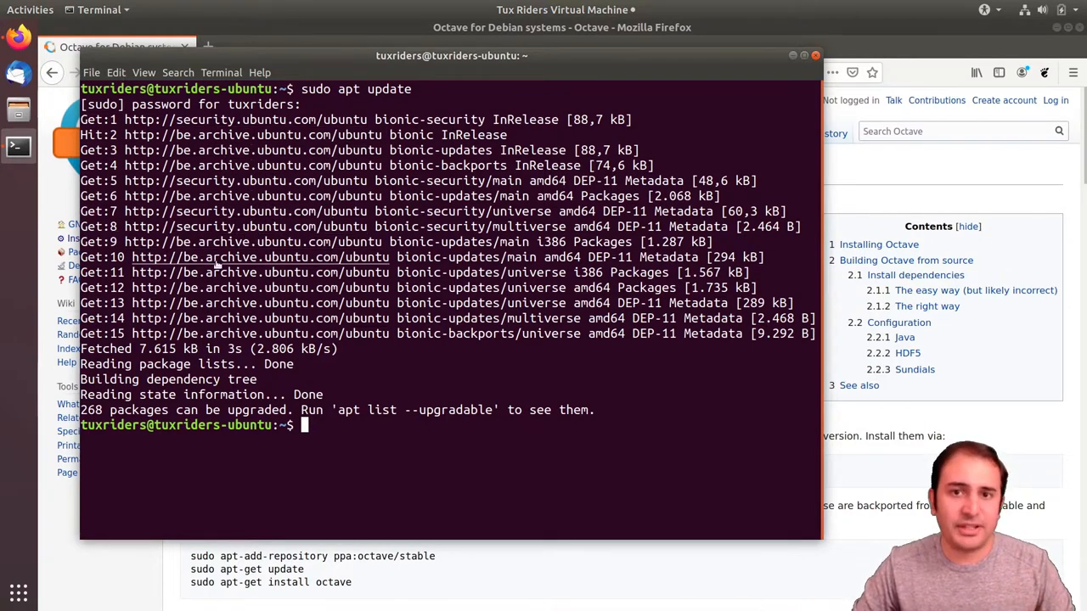
pyautogui.moveTo(200, 150)
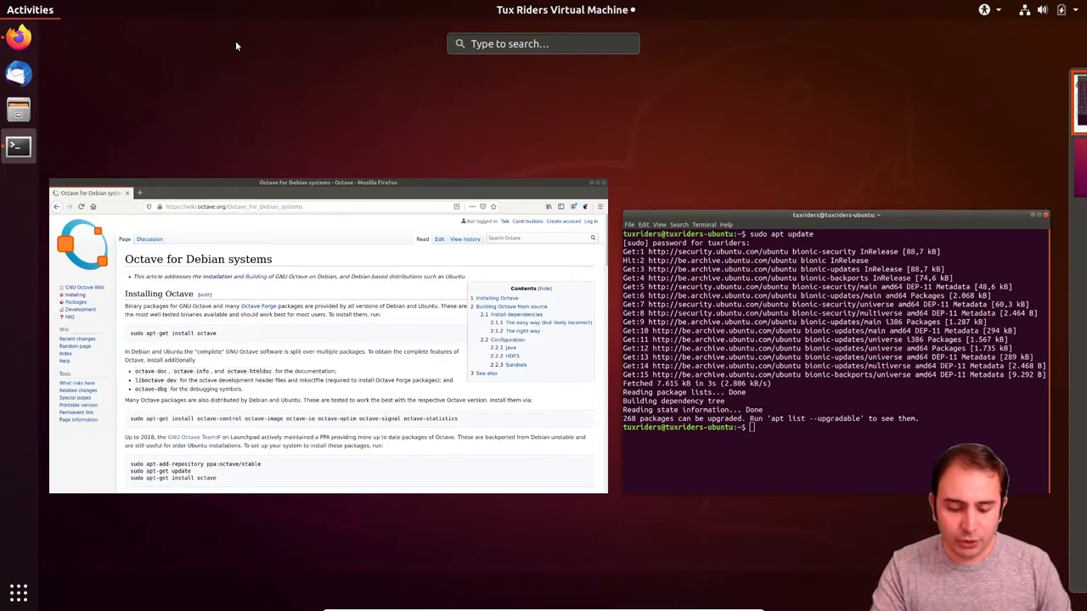
# In Software & Updates, choose mirror.1000mbps.com from Other… as the download server
pyautogui.write('softwa')
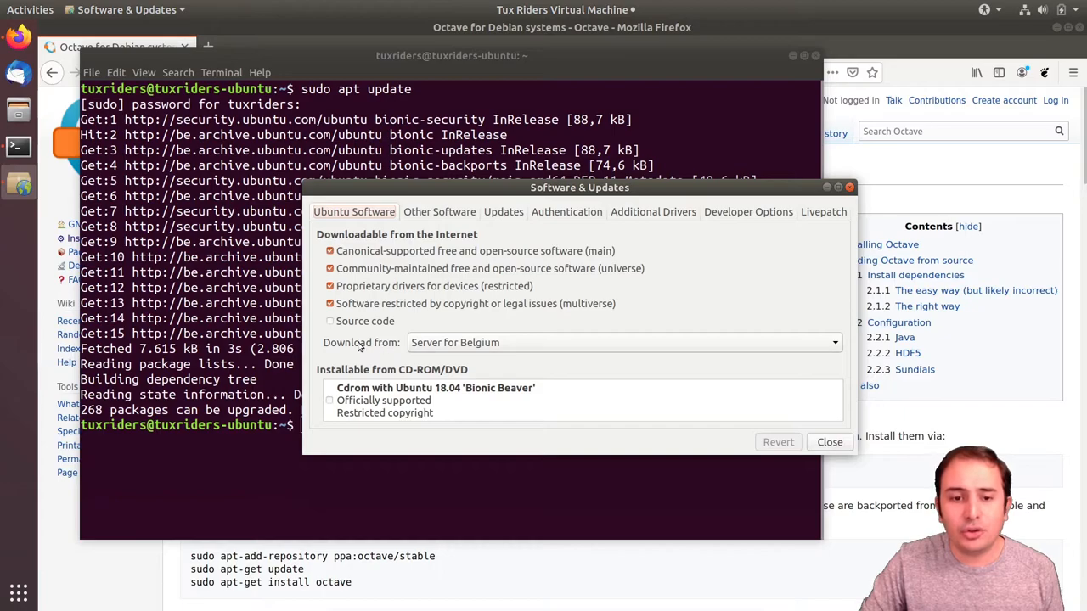
pyautogui.click(622, 343)
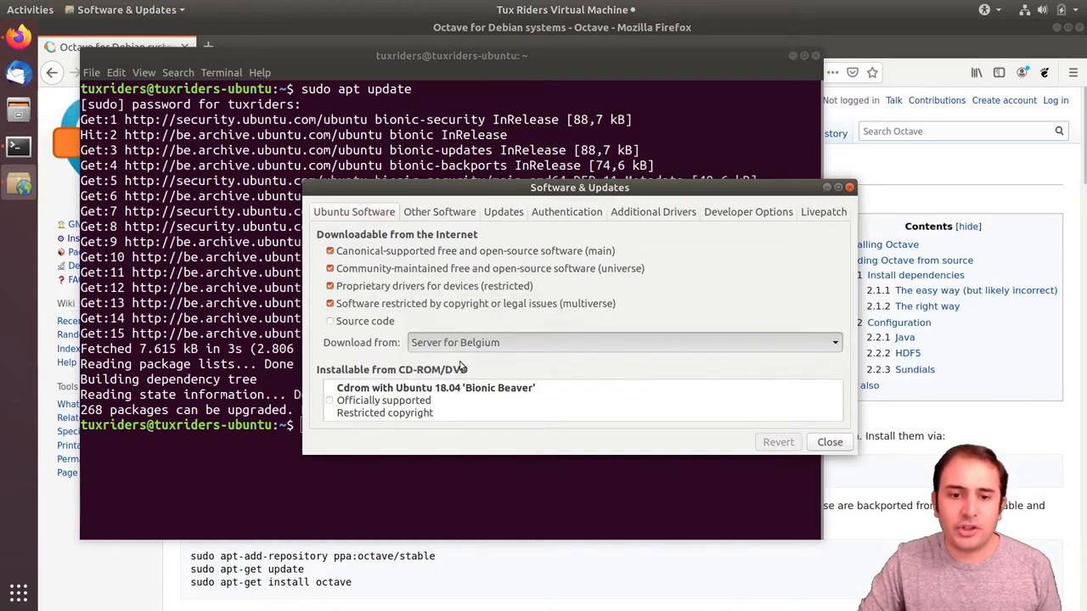
pyautogui.click(621, 343)
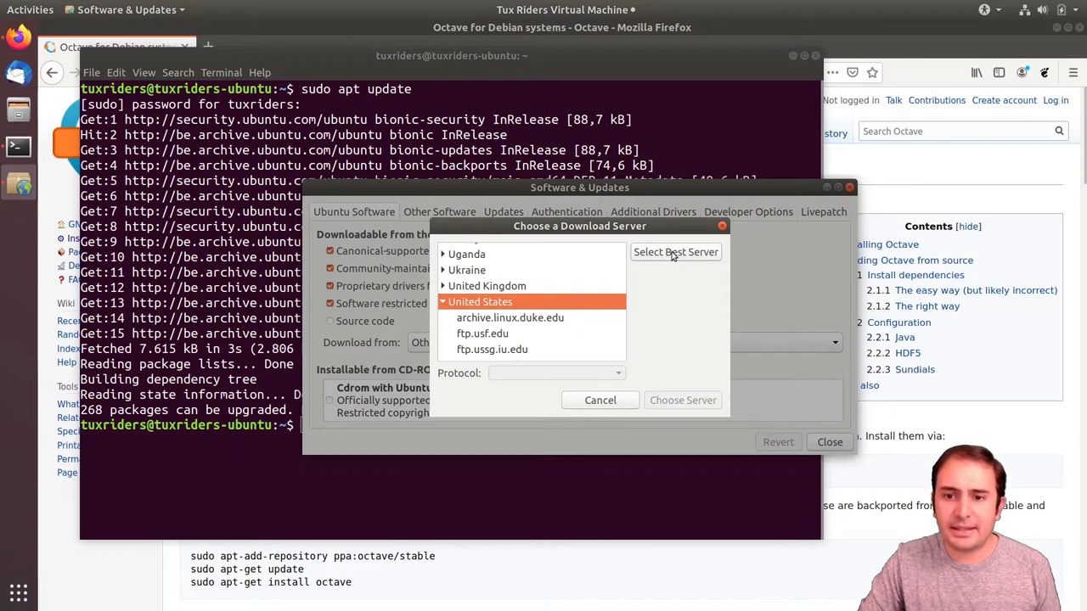
pyautogui.click(676, 252)
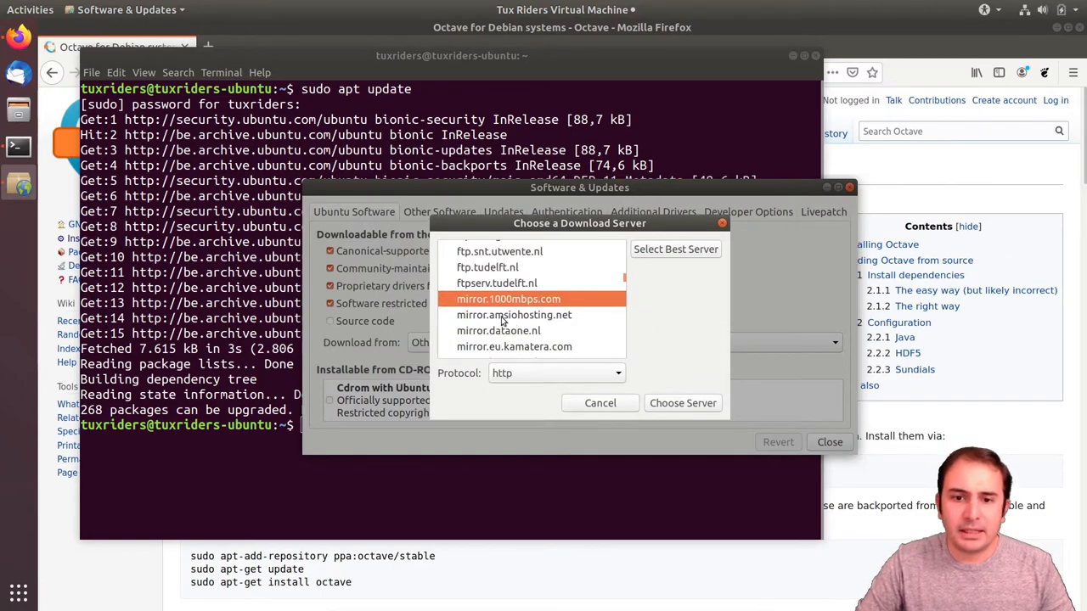
pyautogui.moveTo(507, 299)
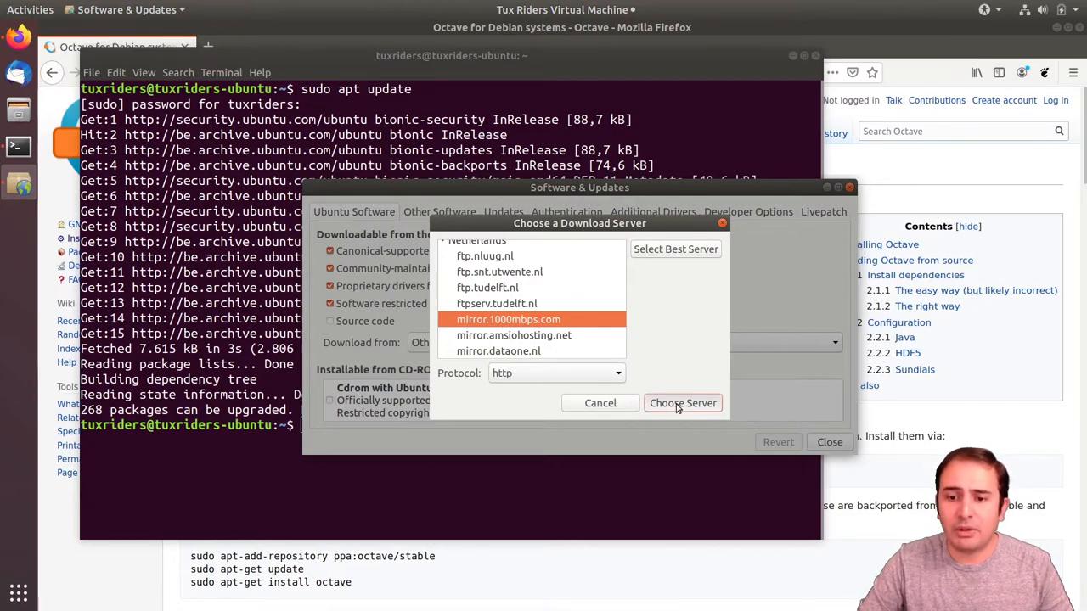
pyautogui.click(683, 404)
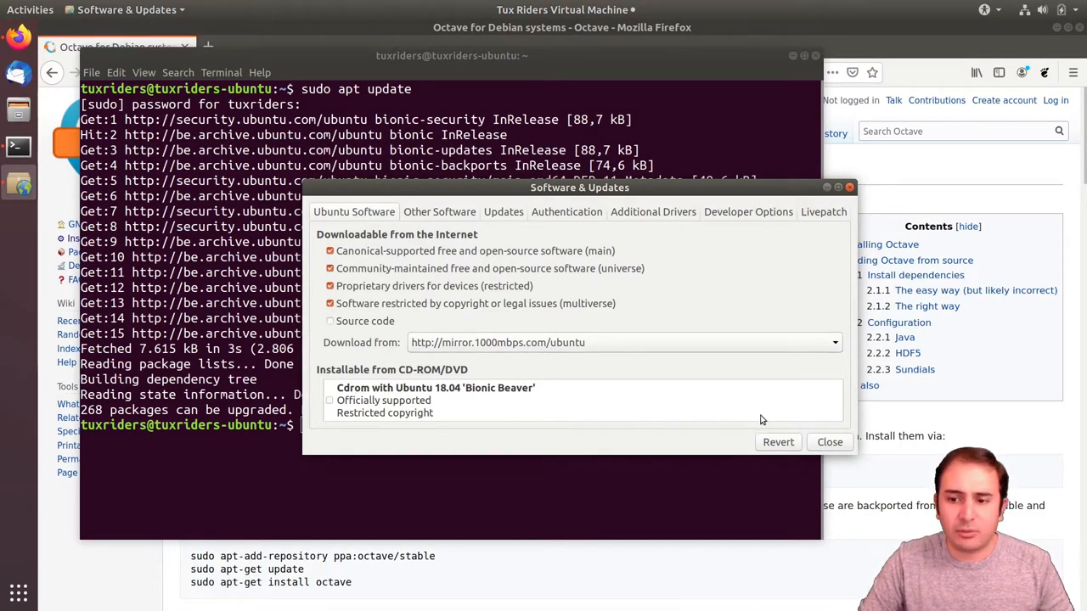
pyautogui.moveTo(723, 408)
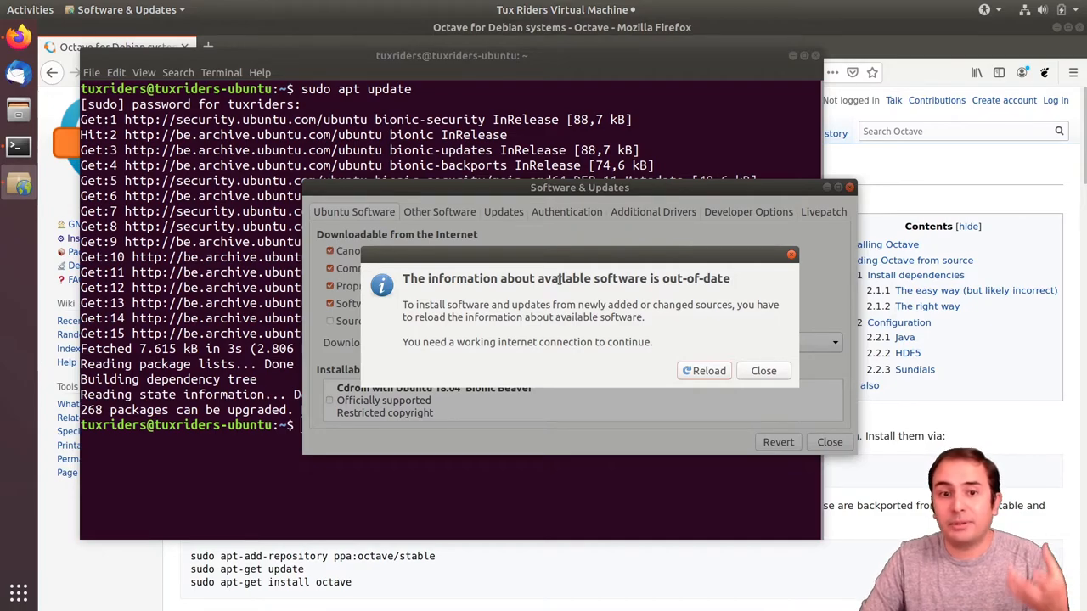
pyautogui.moveTo(618, 363)
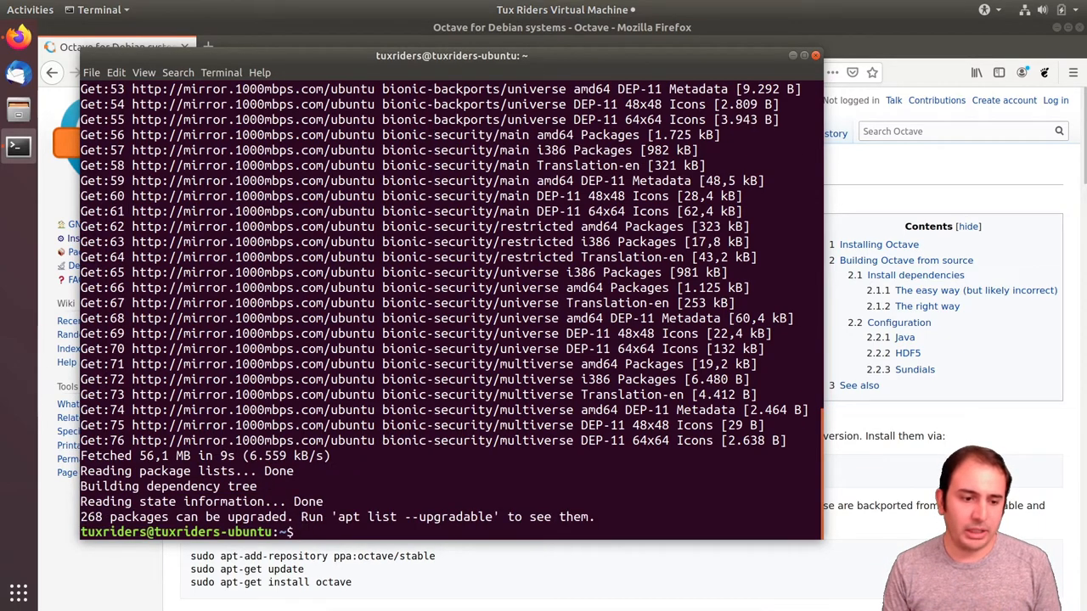
# Run 'sudo apt install octave' and answer Y to install it with all dependencies
pyautogui.write('sudo apt insa')
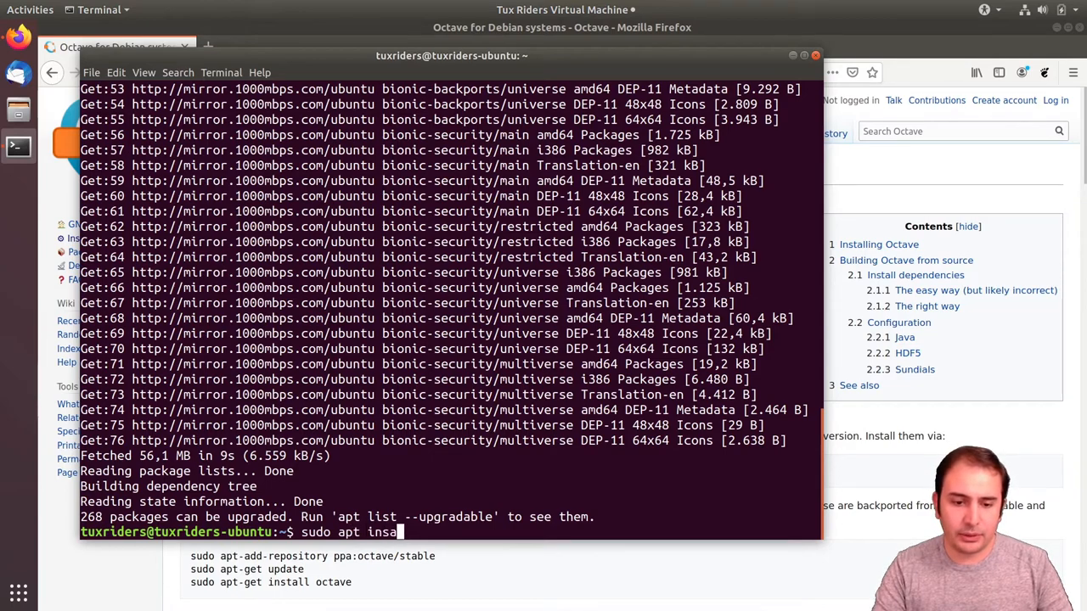
pyautogui.write('ll')
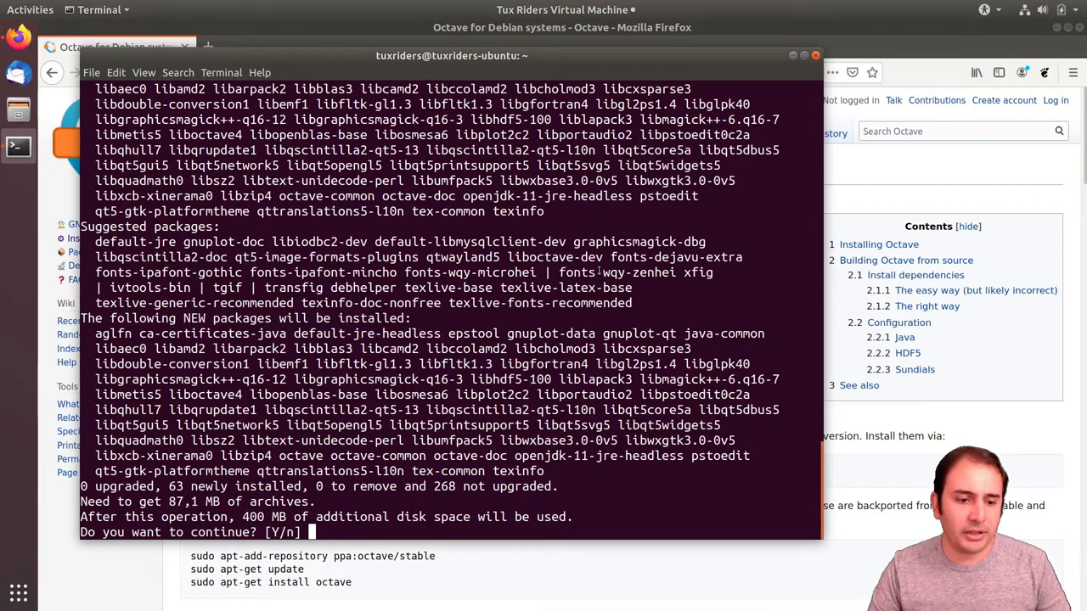
pyautogui.write('Y')
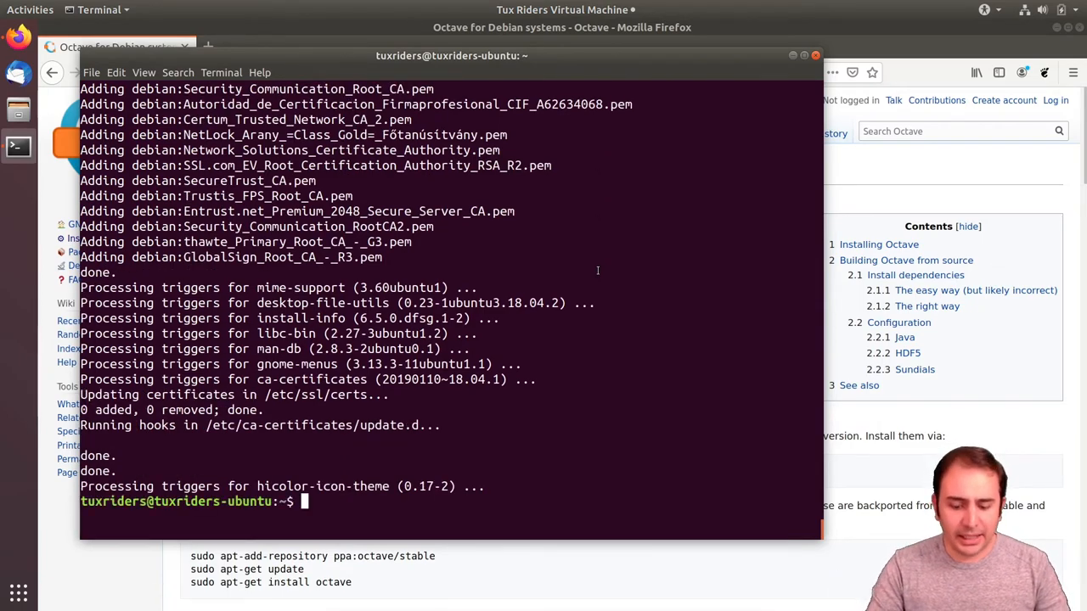
# Launch Octave and click Next through the Welcome and Community News pages to 'Enjoy!'
pyautogui.write('octave')
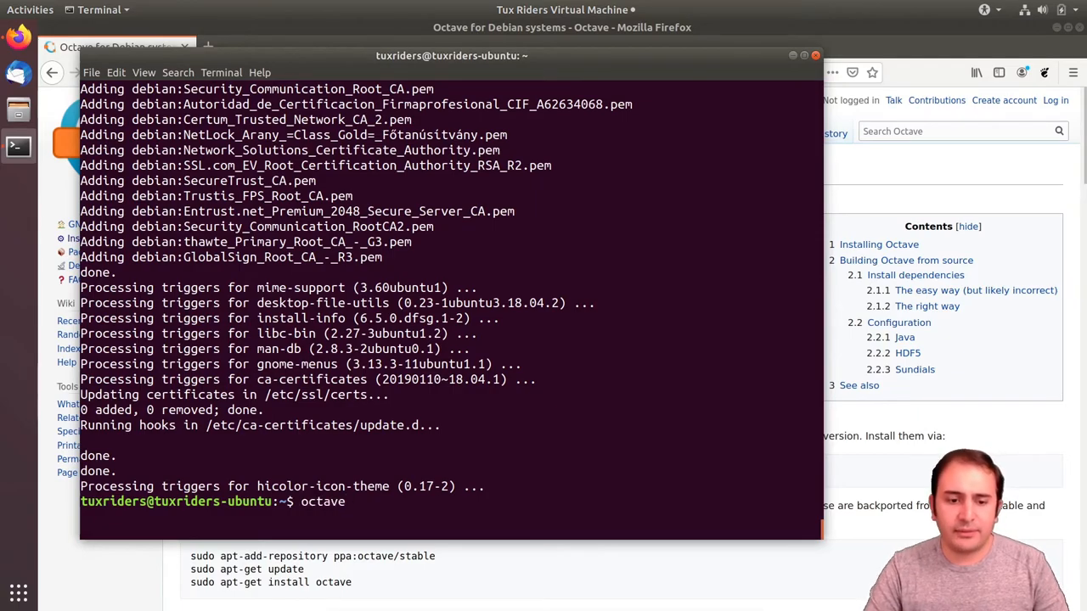
pyautogui.press('Return')
pyautogui.write('oca')
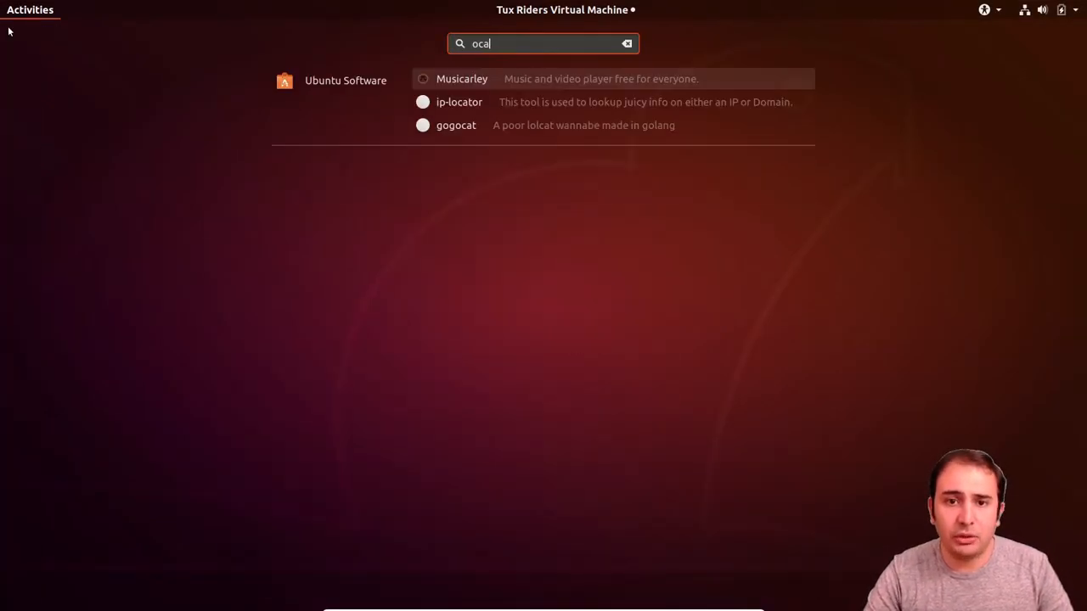
pyautogui.write('octave')
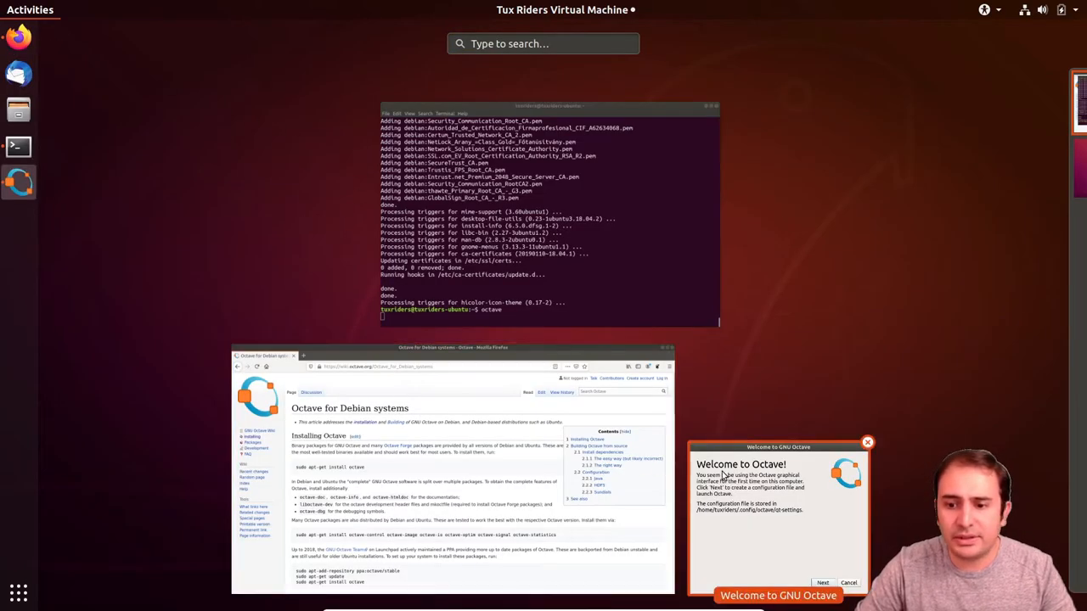
pyautogui.click(825, 583)
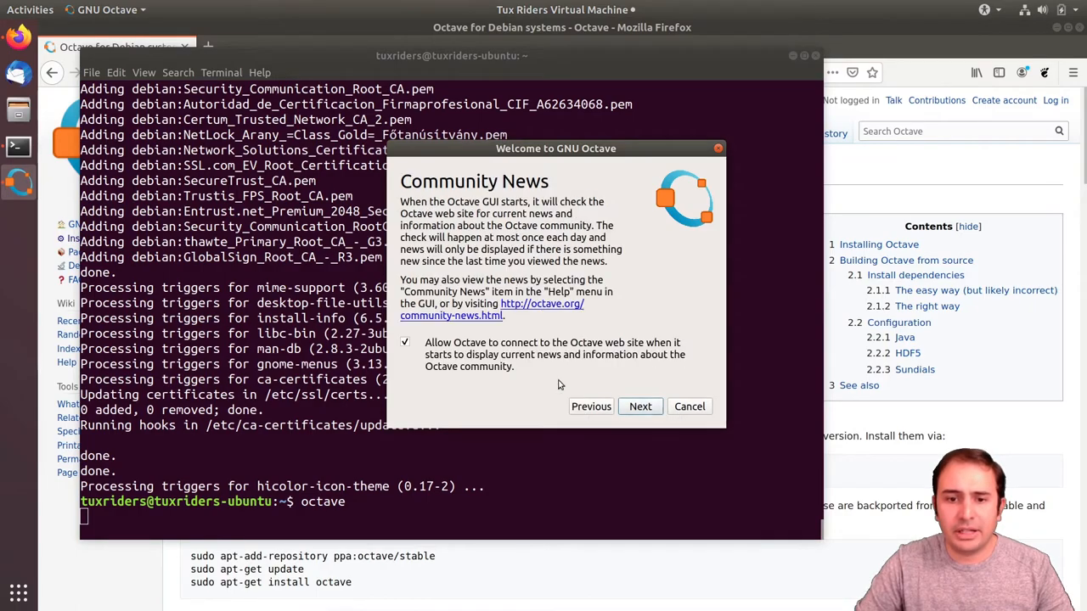
pyautogui.moveTo(521, 350)
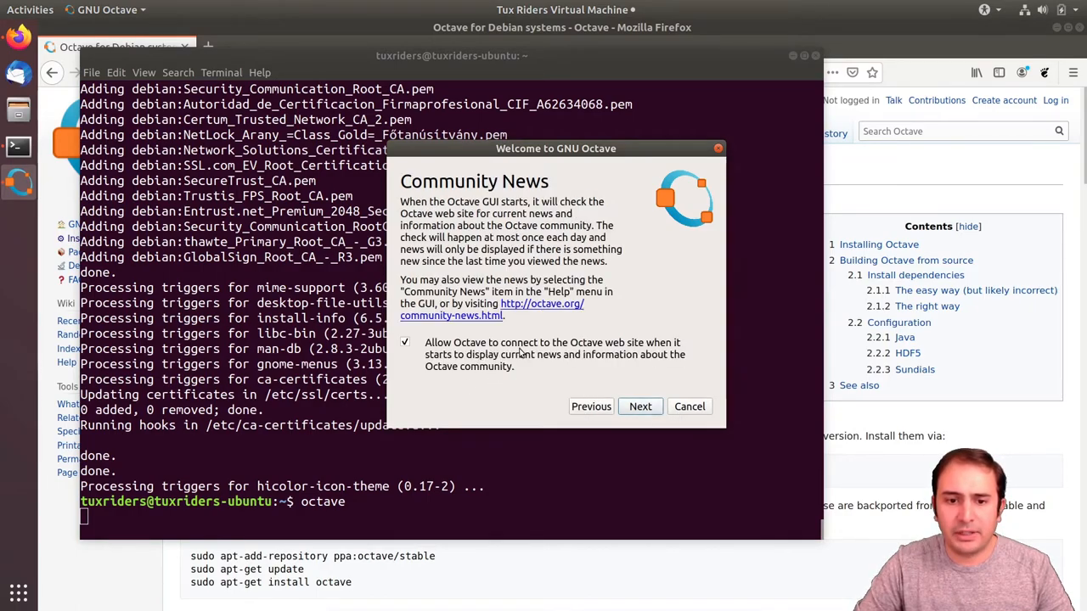
pyautogui.click(638, 407)
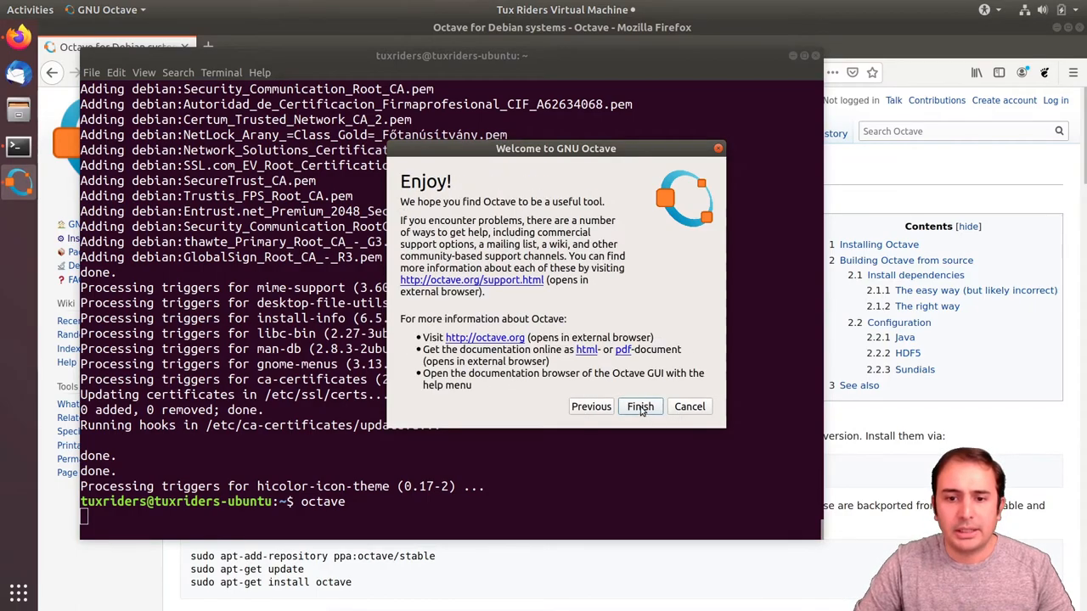
# Finish the welcome setup, then evaluate 'a = 3' and 'a + 4' in the Command Window, returning 3 and 7
pyautogui.click(639, 407)
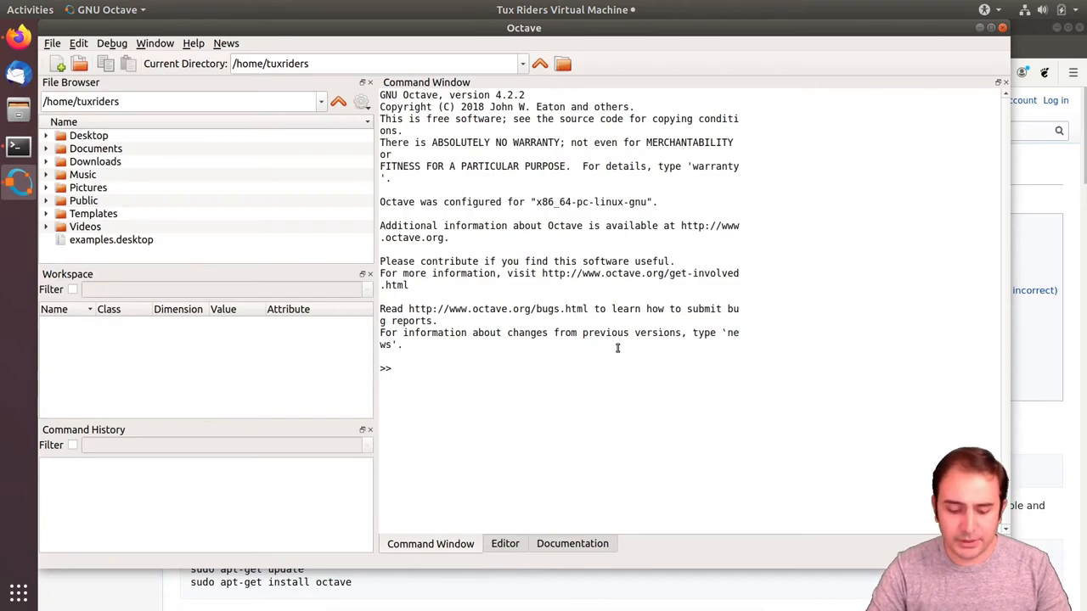
pyautogui.write('a = 3')
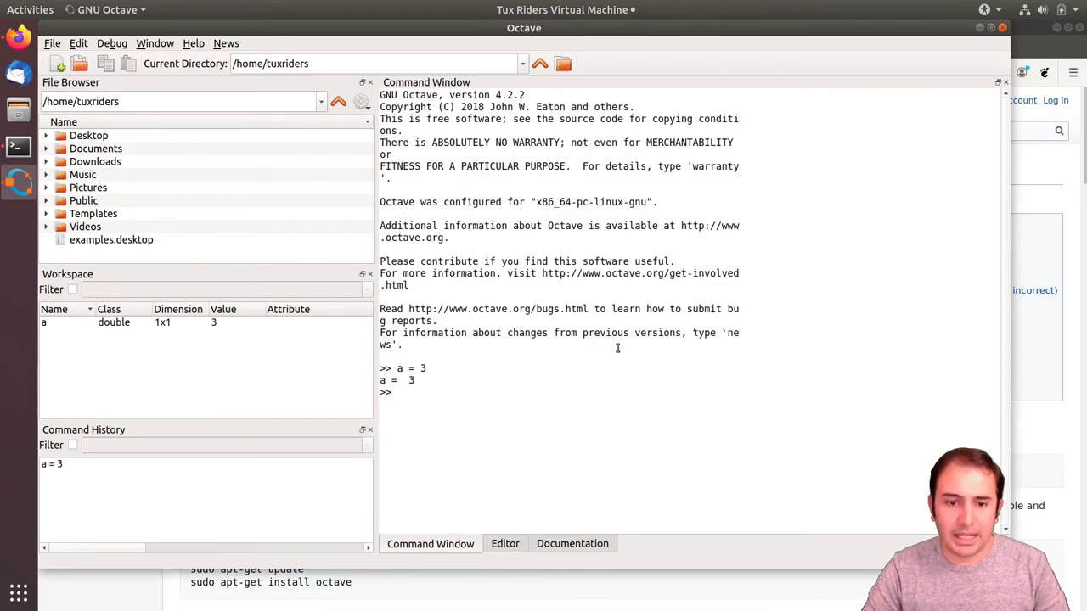
pyautogui.write('a + 4')
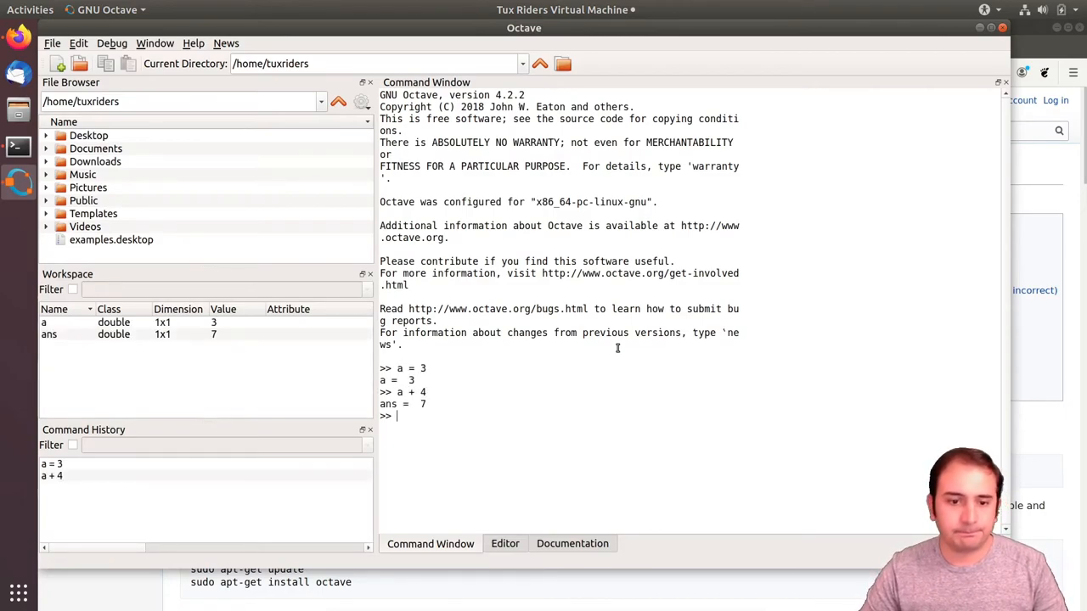